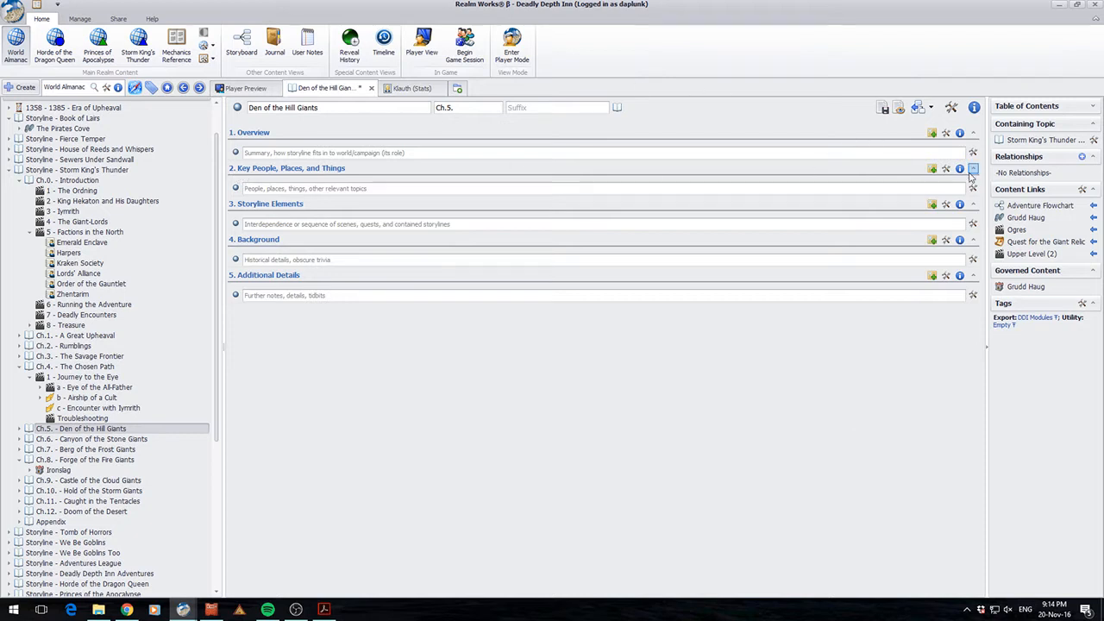
Add a Picture (Simple) snippet to the Overview and import the Flint Rock map image into it
click(973, 169)
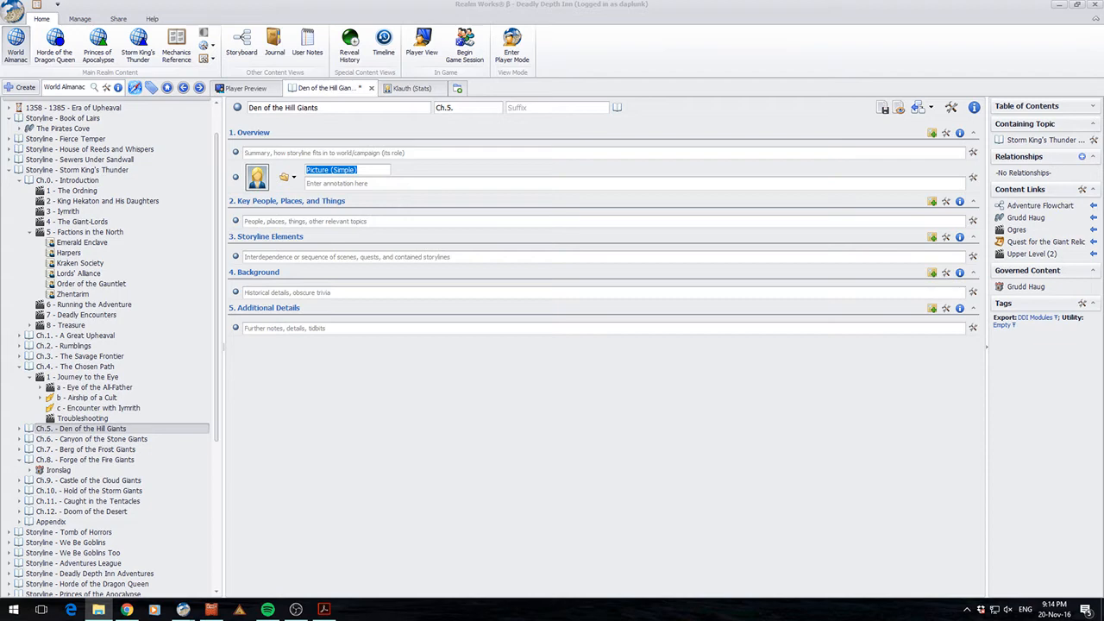
click(293, 176)
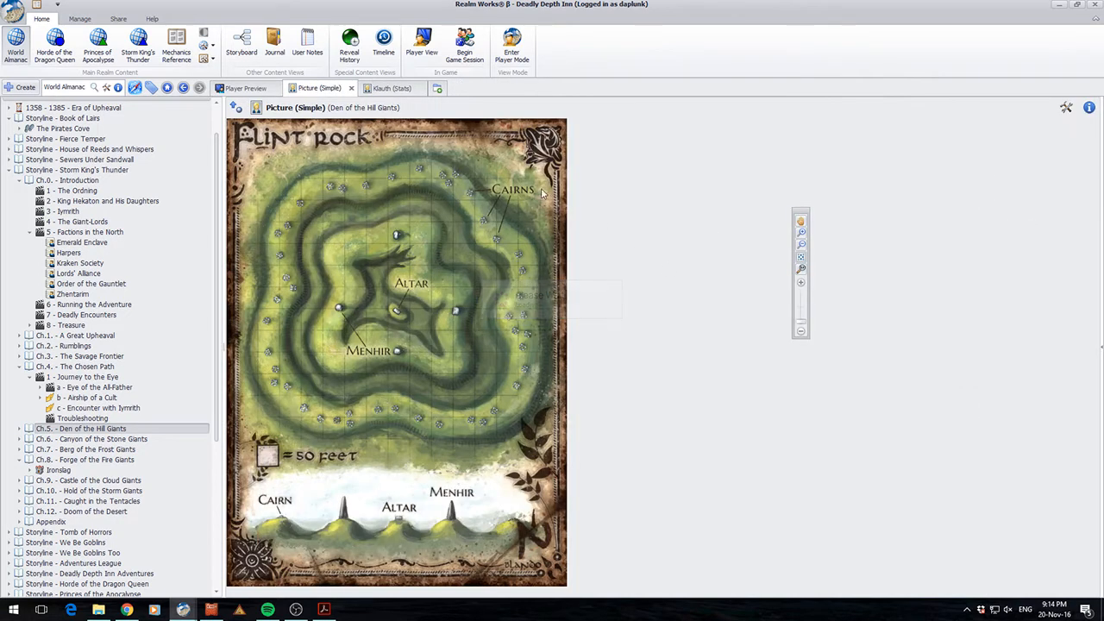
mouse_move(624, 551)
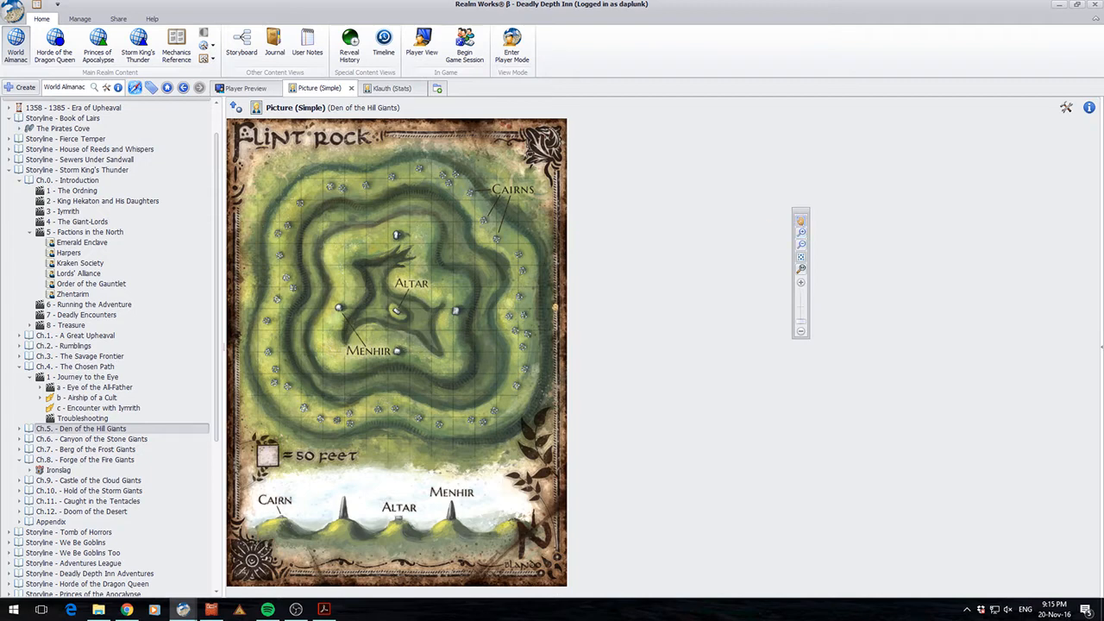
click(183, 86)
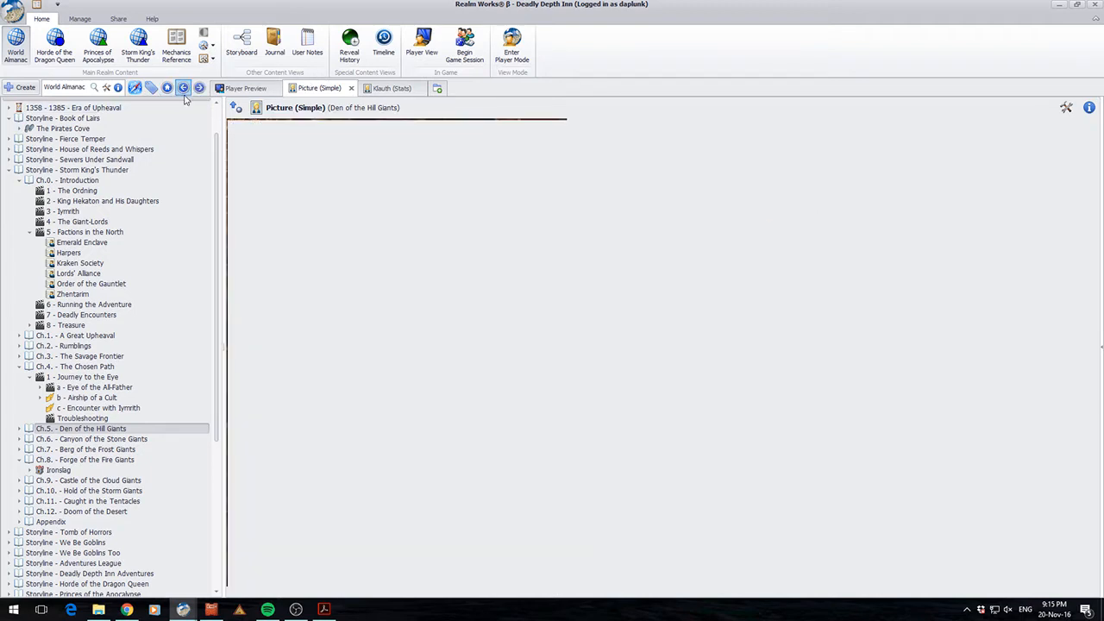
Add a Smart Image (Map) snippet below the picture, save the topic and open the Flint Rock map
click(182, 88)
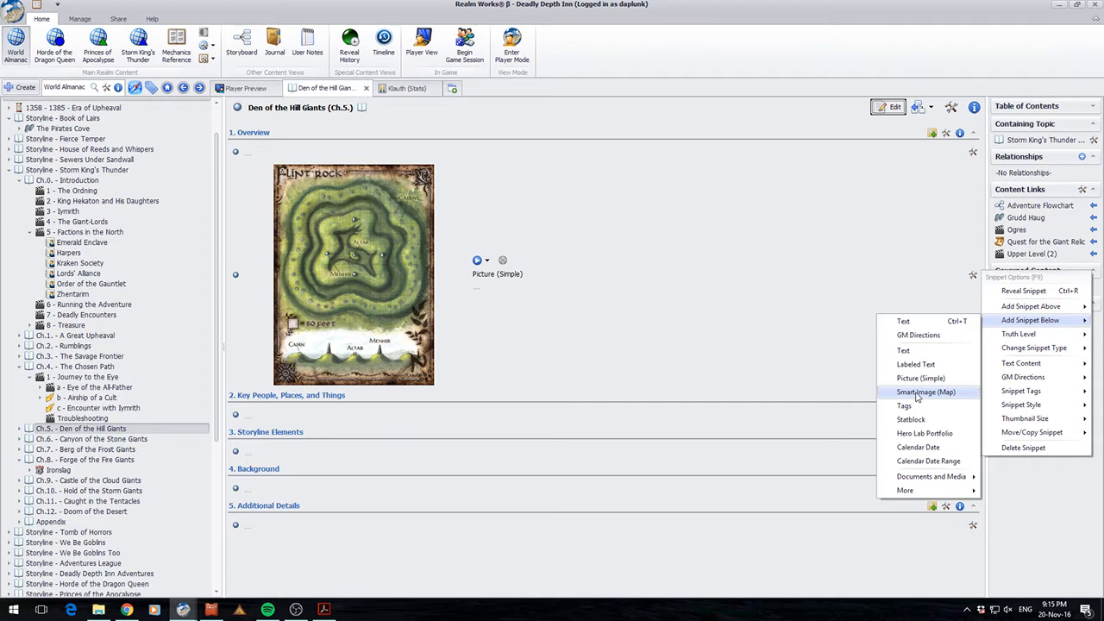
click(924, 391)
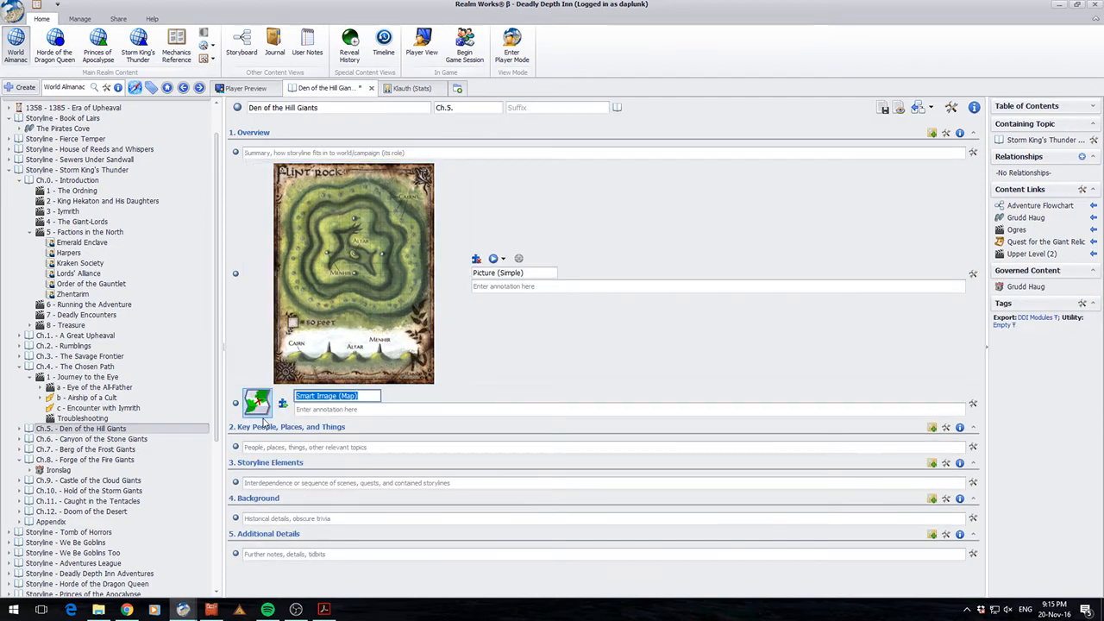
click(257, 404)
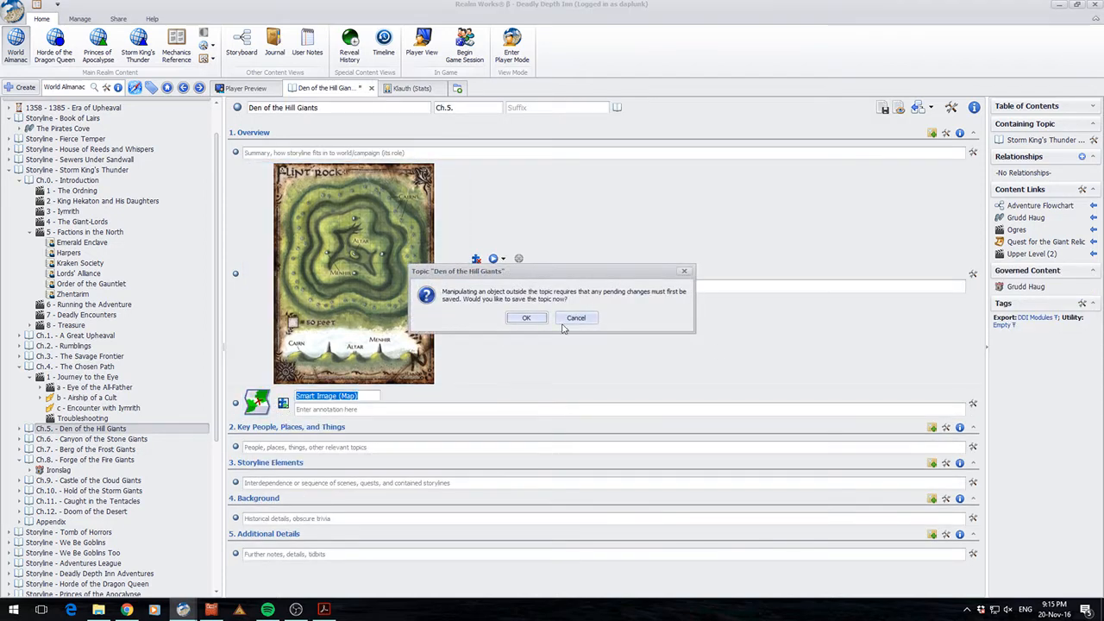
click(526, 318)
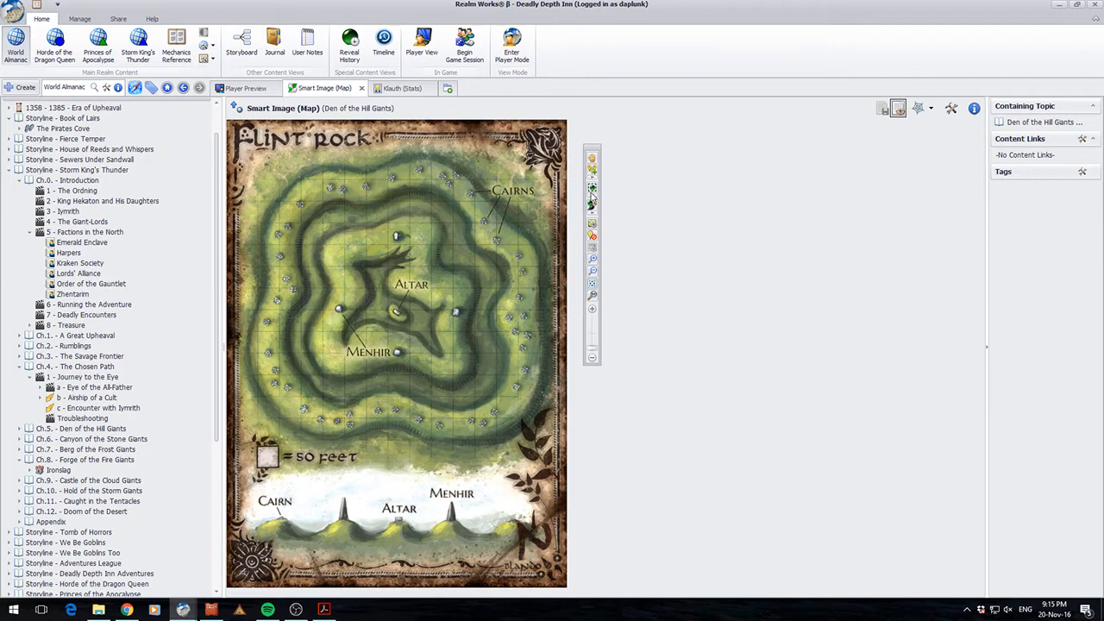
mouse_move(593, 172)
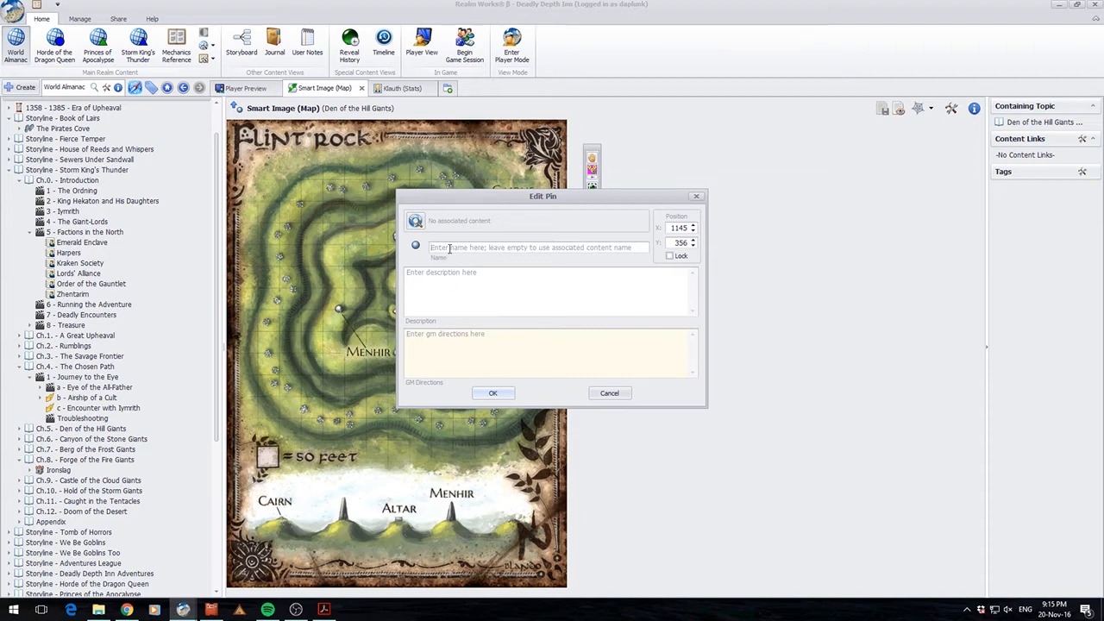
Place a pin on the map with a name, description and GM directions, then confirm it
text(Pin Name)
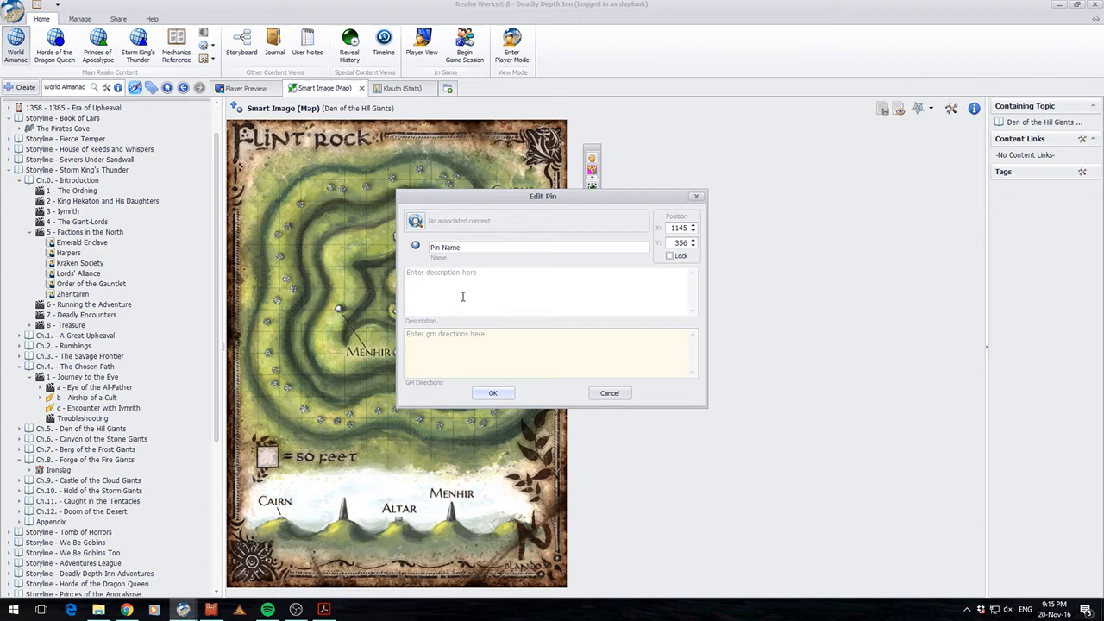
text(Pin Description)
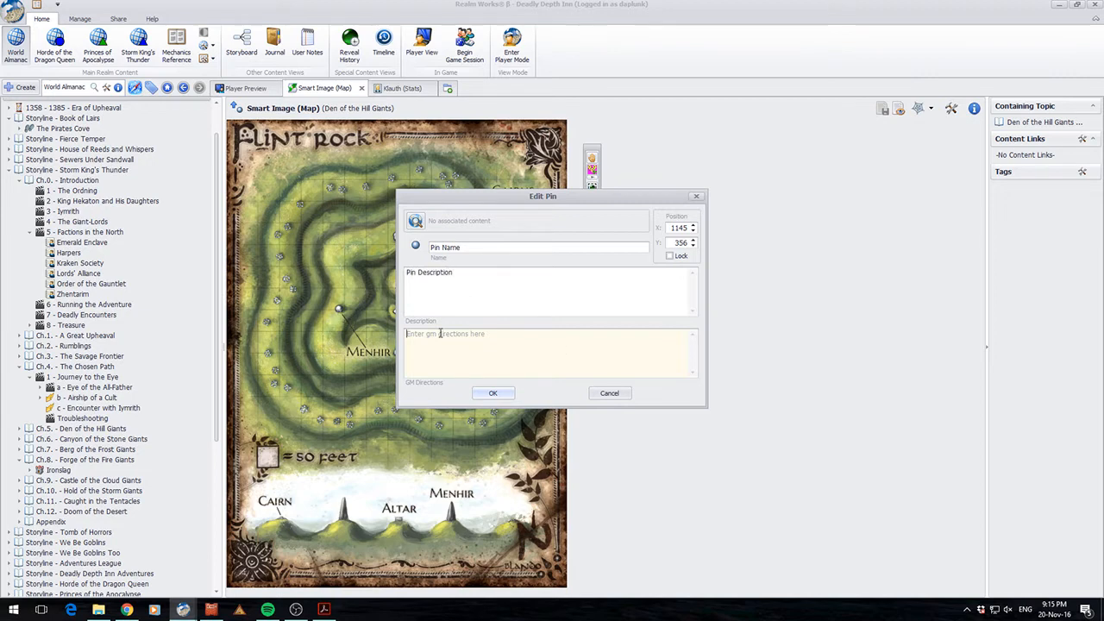
text(Pin GM Description)
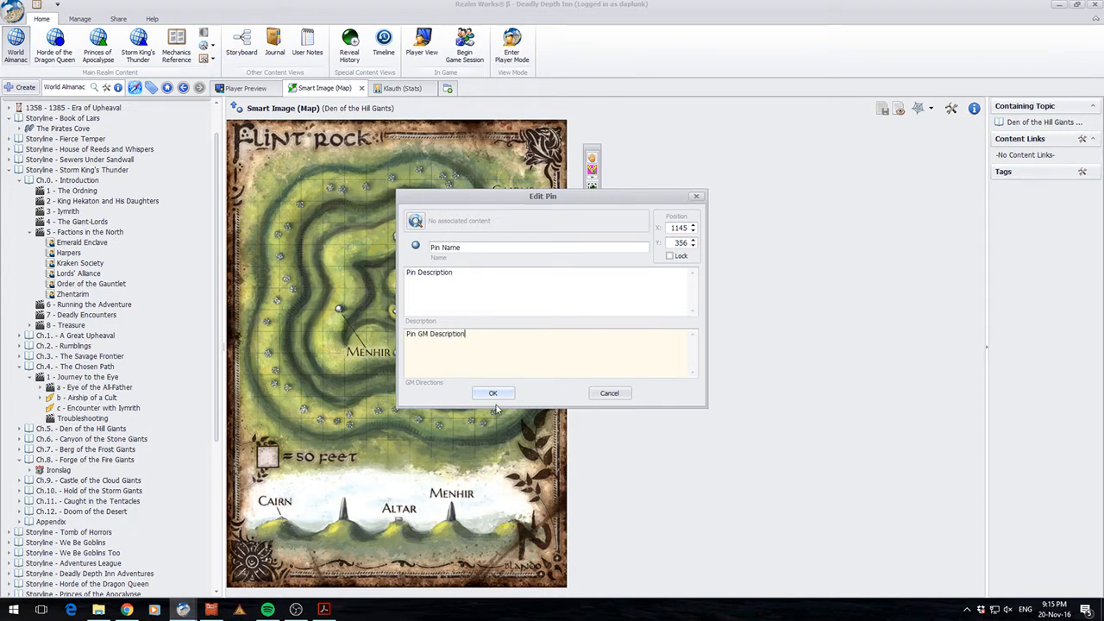
click(493, 393)
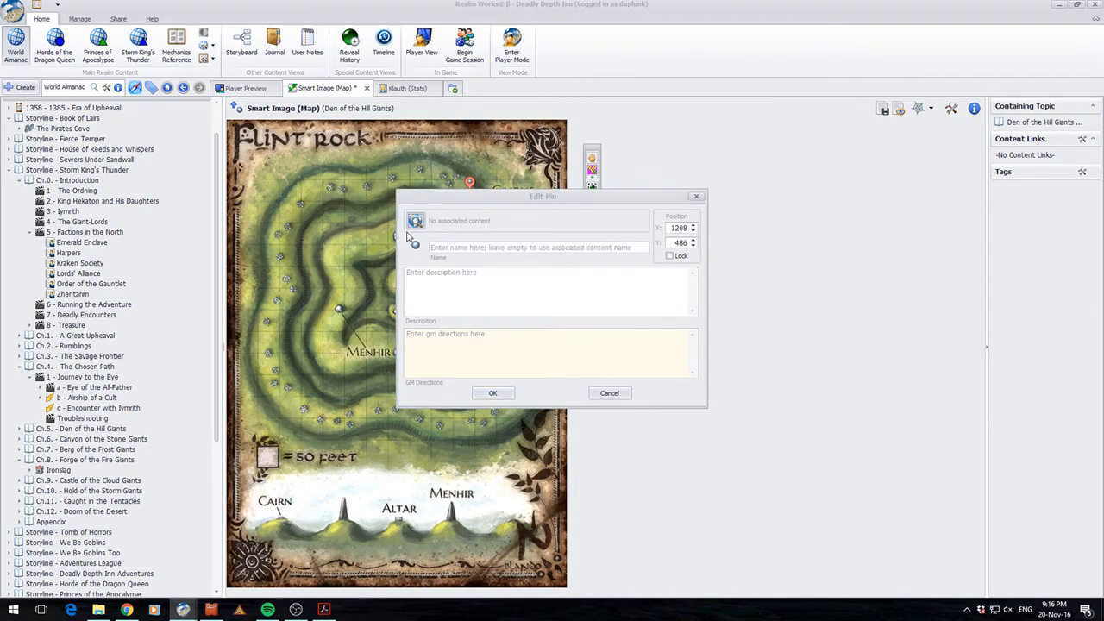
Link the second pin to the Markoth topic as its associated content and save the pin
click(416, 221)
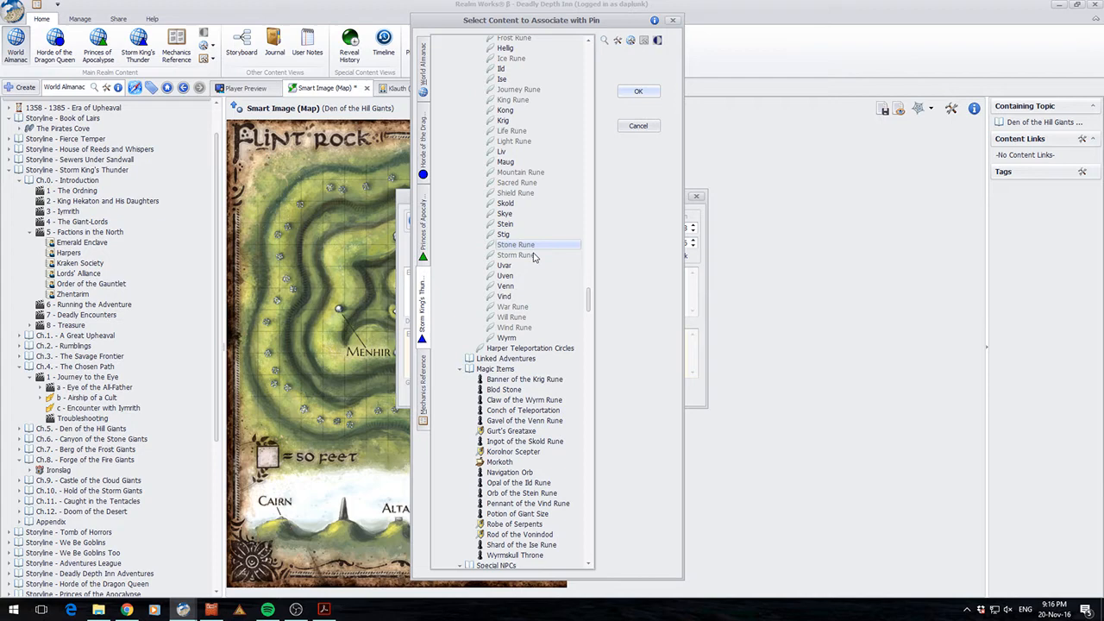
scroll(down, 3)
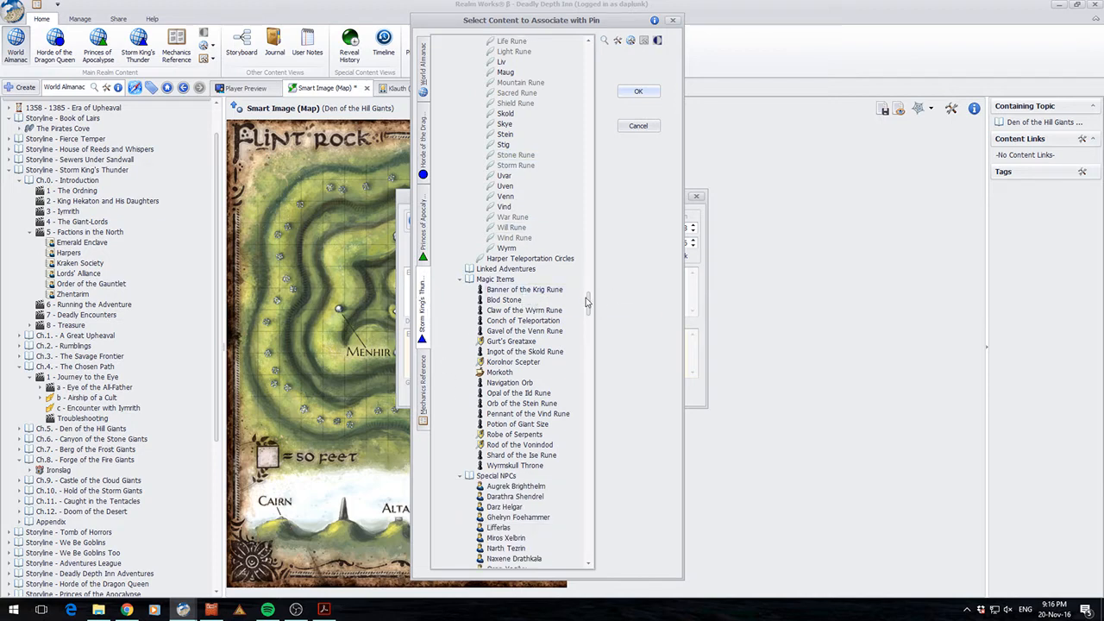
scroll(down, 3)
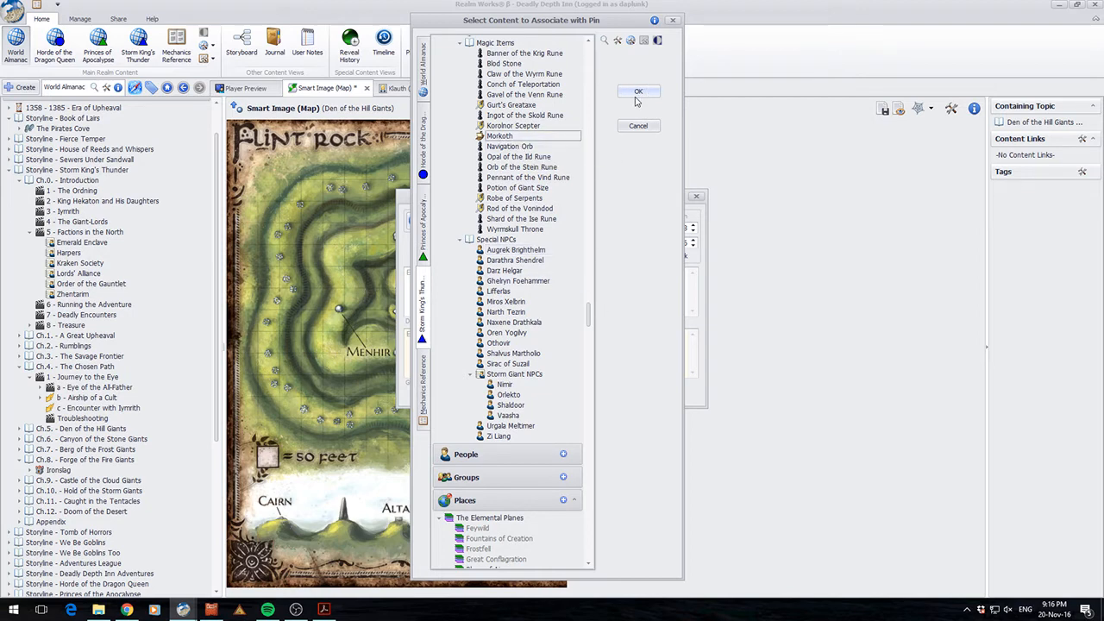
click(638, 91)
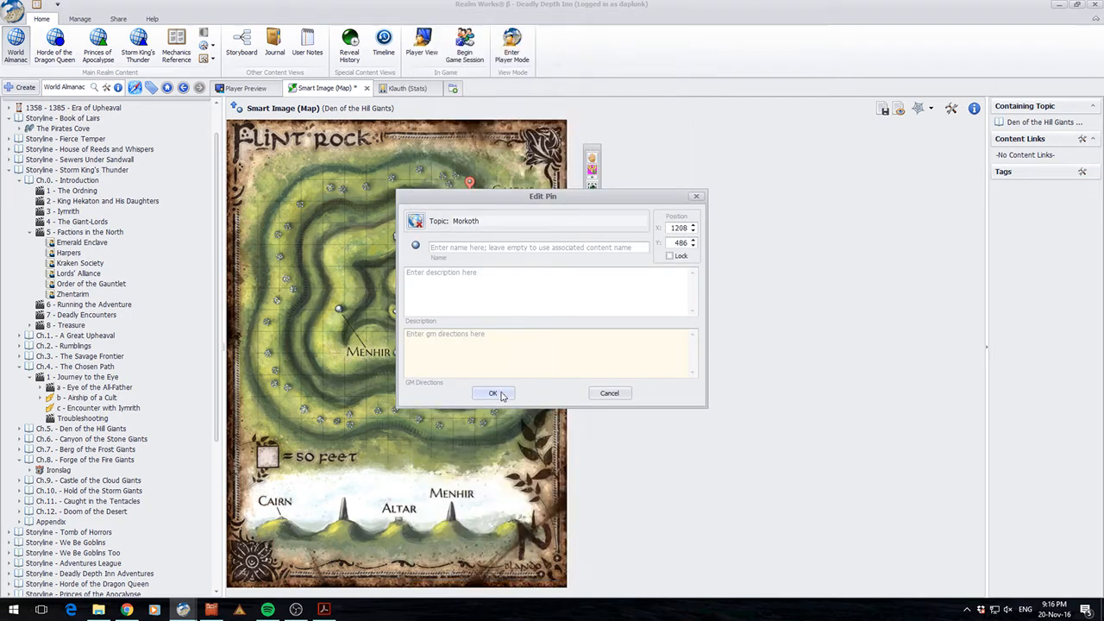
click(493, 393)
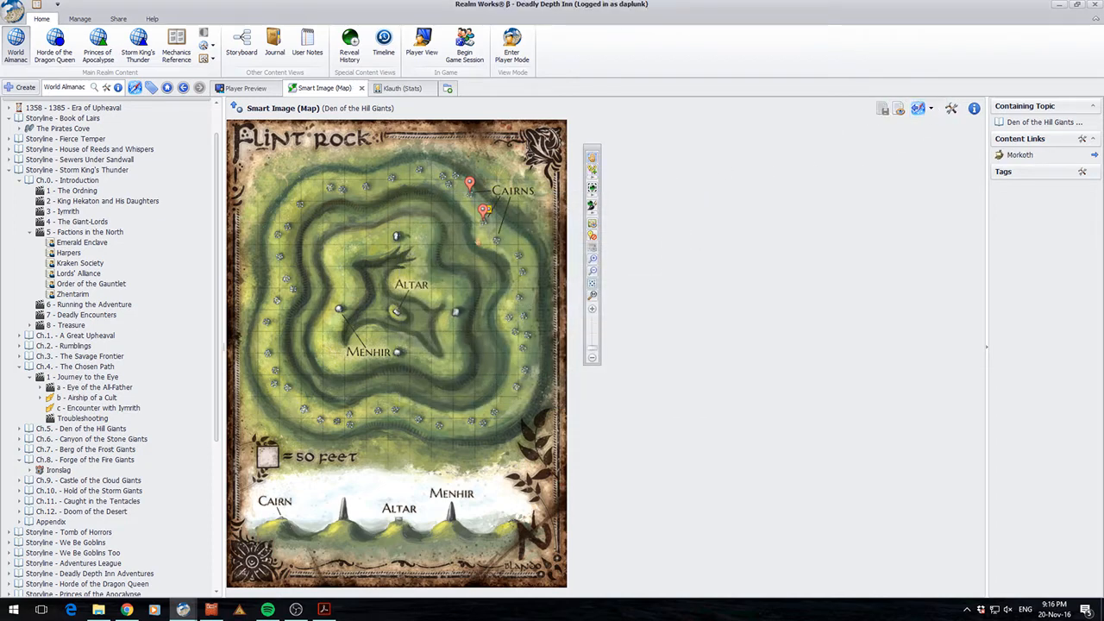
mouse_move(485, 211)
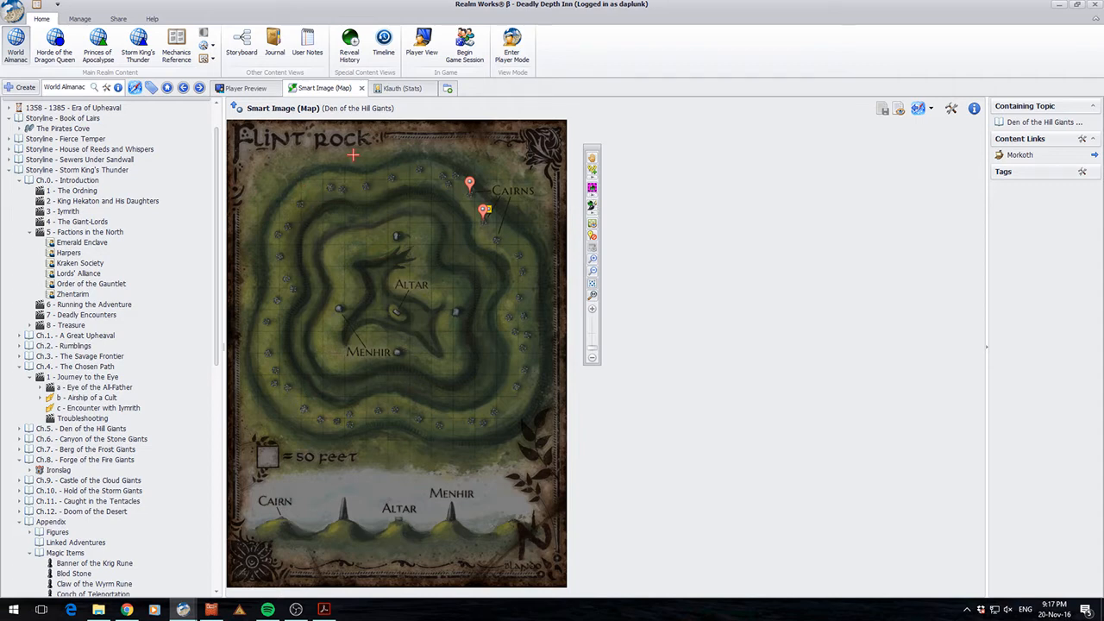
mouse_move(323, 217)
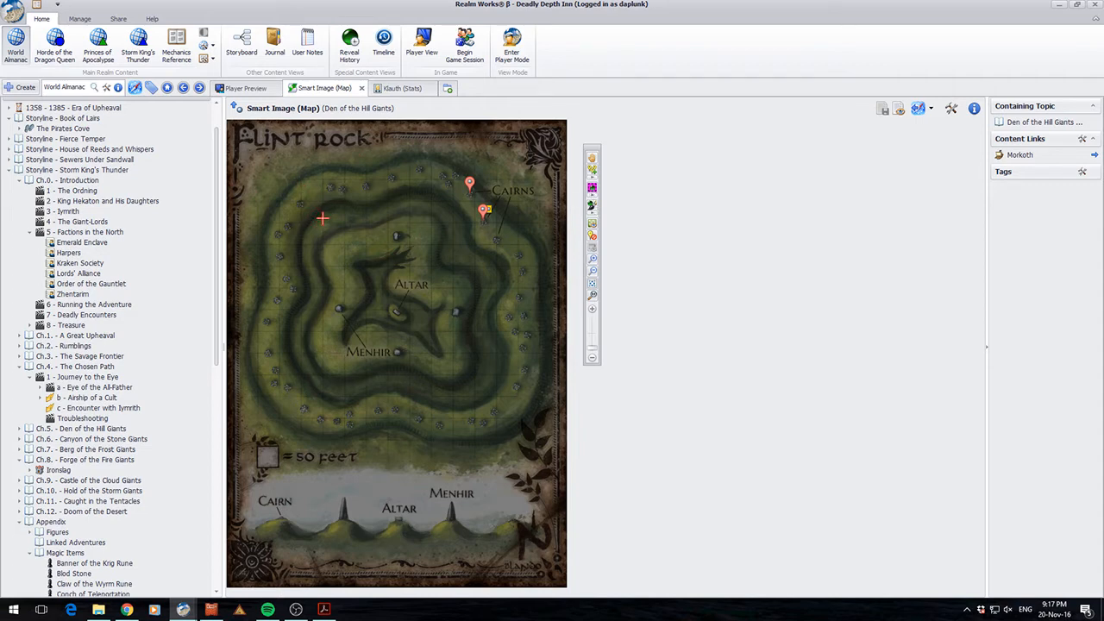
mouse_move(338, 232)
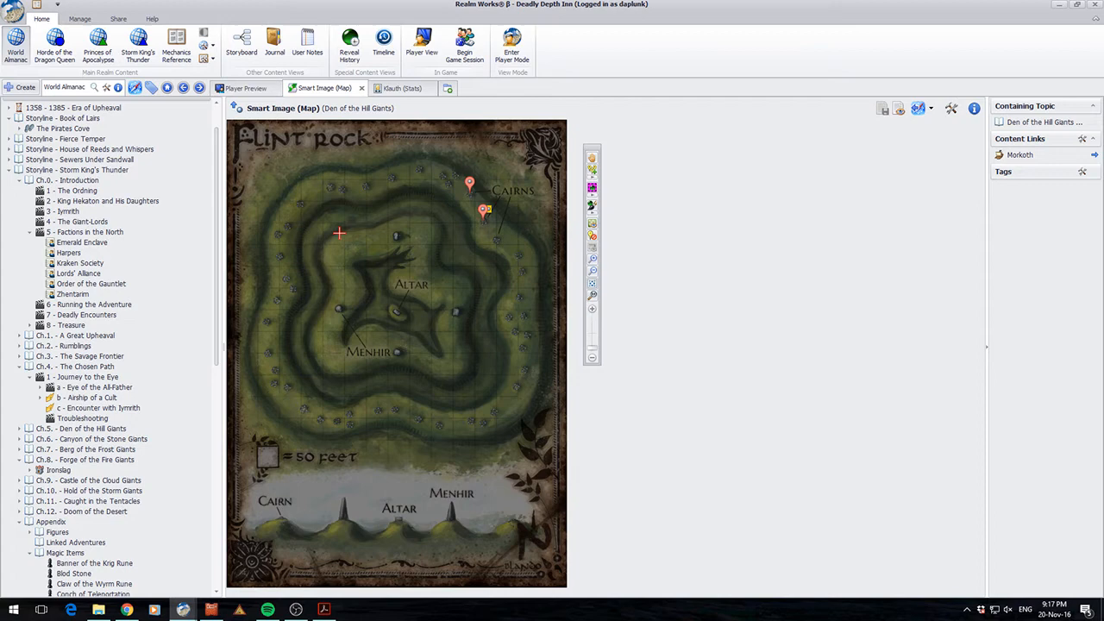
Reveal the central region of the map around the Altar with a rectangle
drag(338, 233, 514, 389)
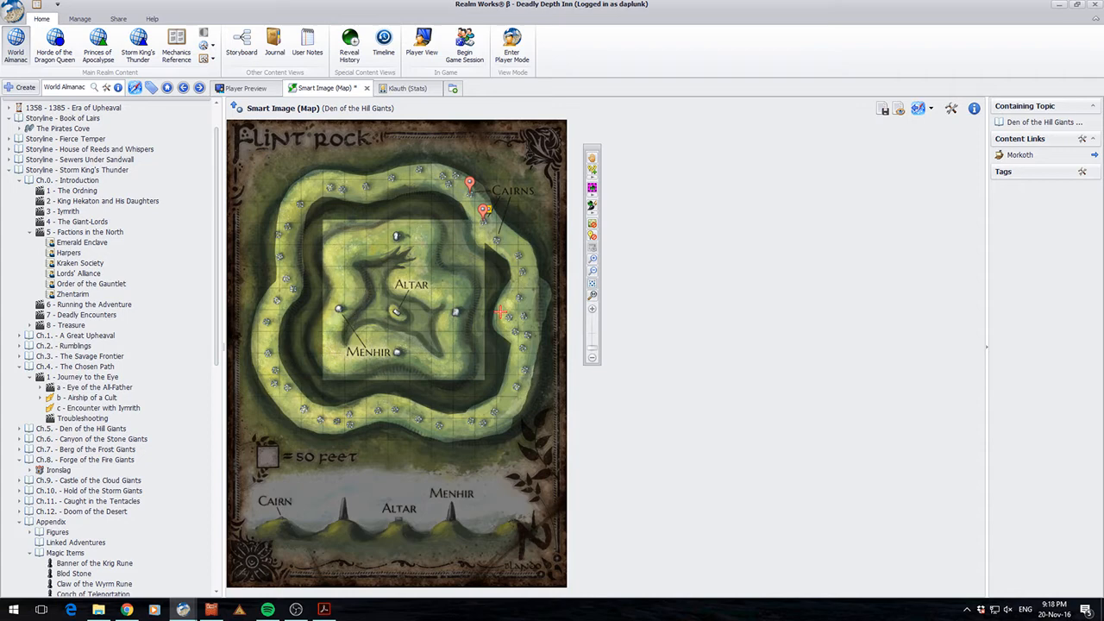
mouse_move(607, 238)
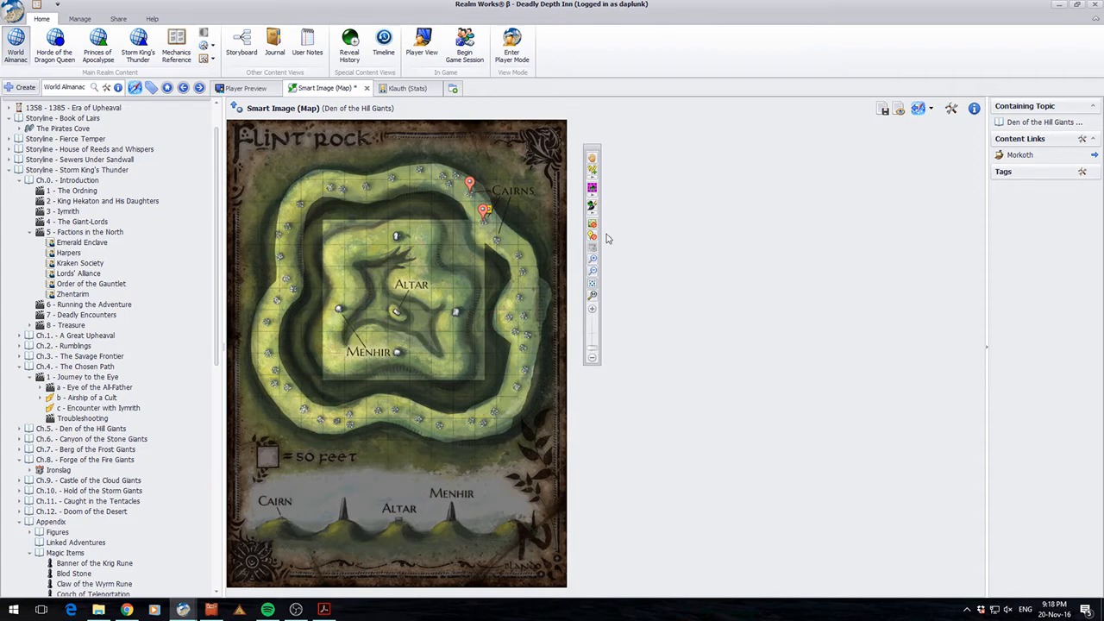
mouse_move(635, 234)
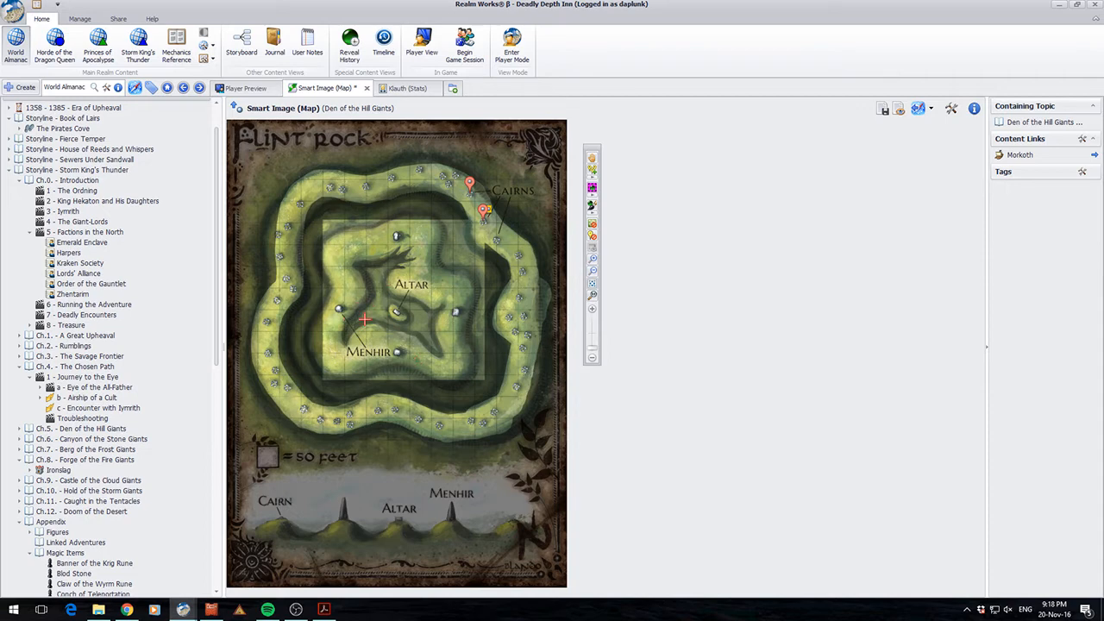
mouse_move(345, 337)
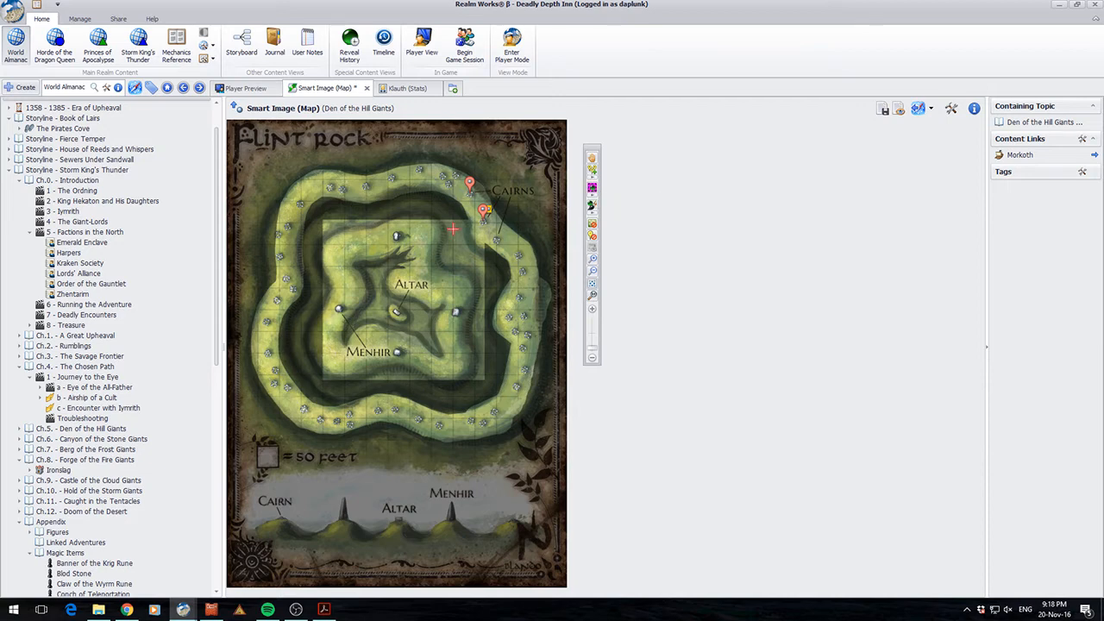
mouse_move(462, 231)
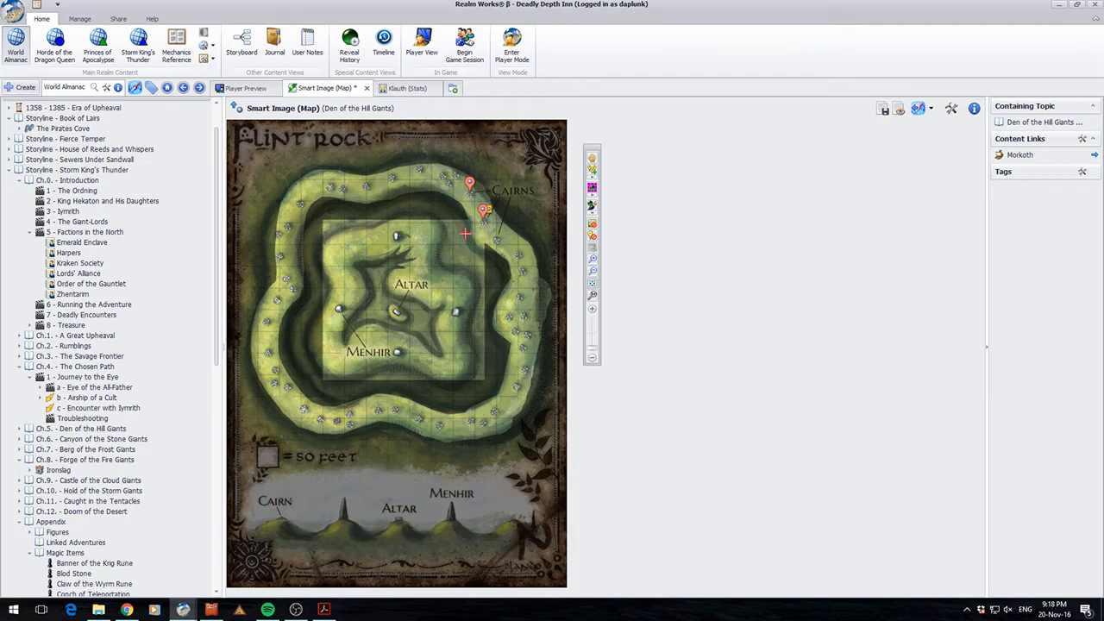
mouse_move(531, 355)
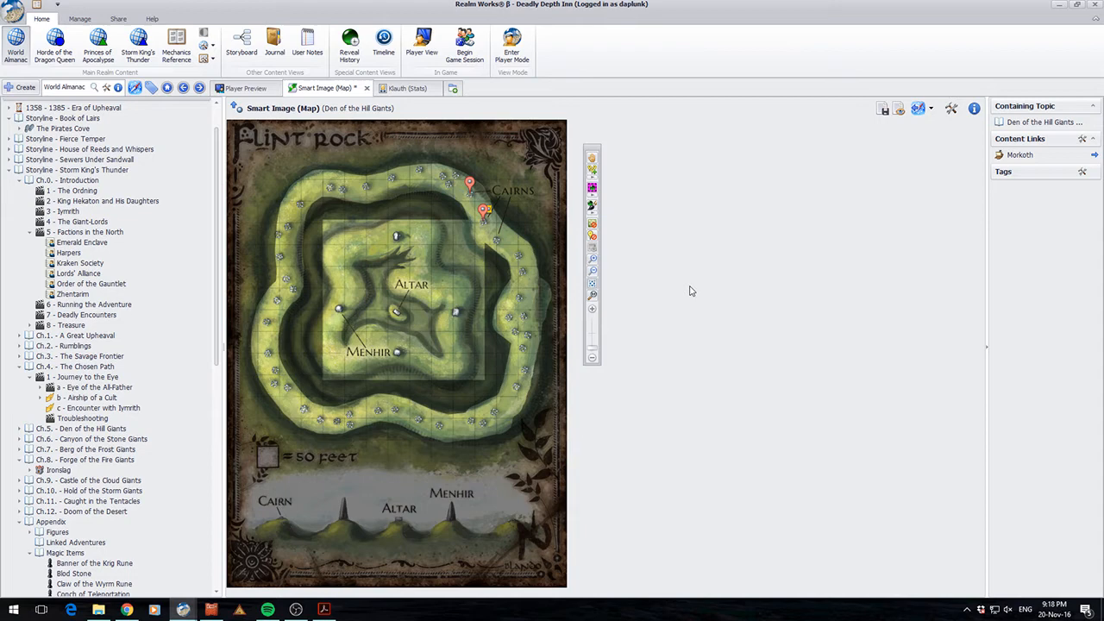
mouse_move(621, 342)
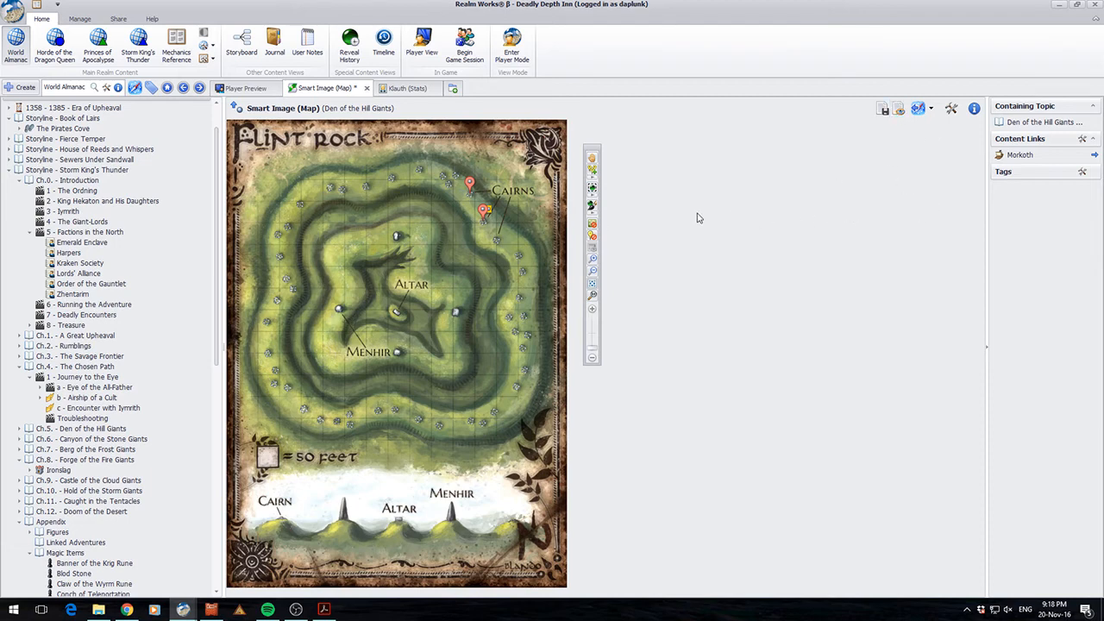
View the Player Preview tab, then close the Smart Image (Map) tab, prompting to save its changes
click(420, 43)
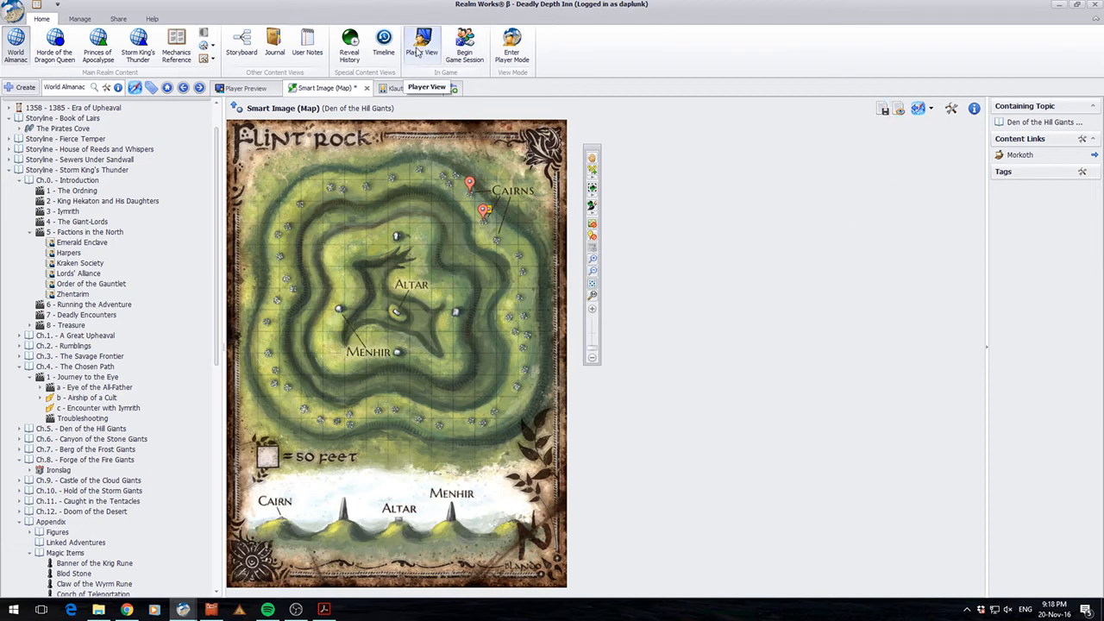
click(421, 43)
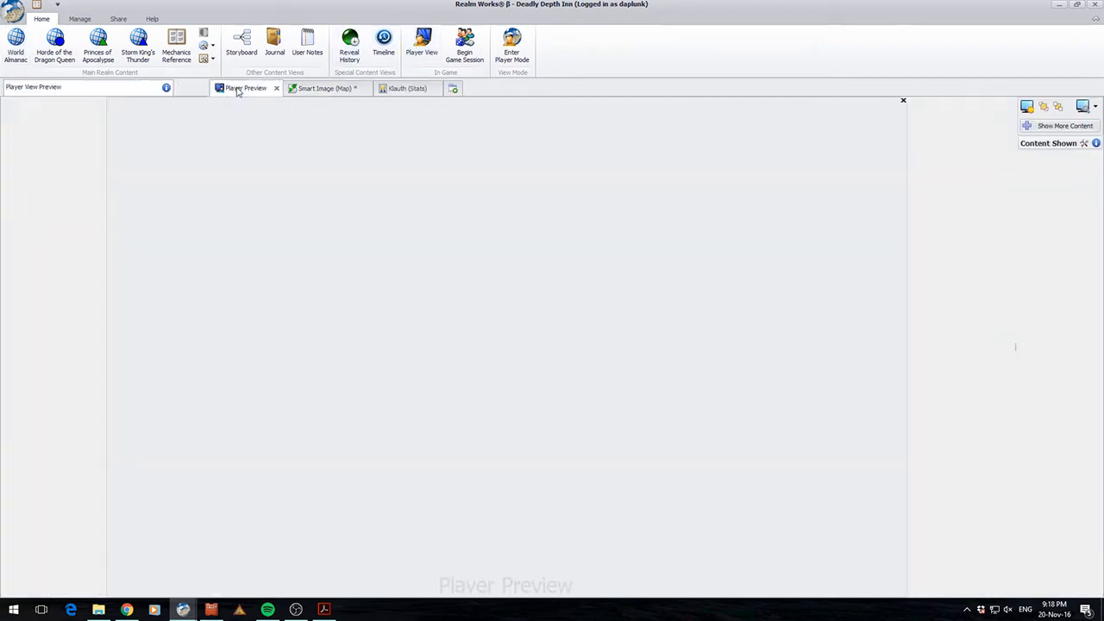
mouse_move(269, 119)
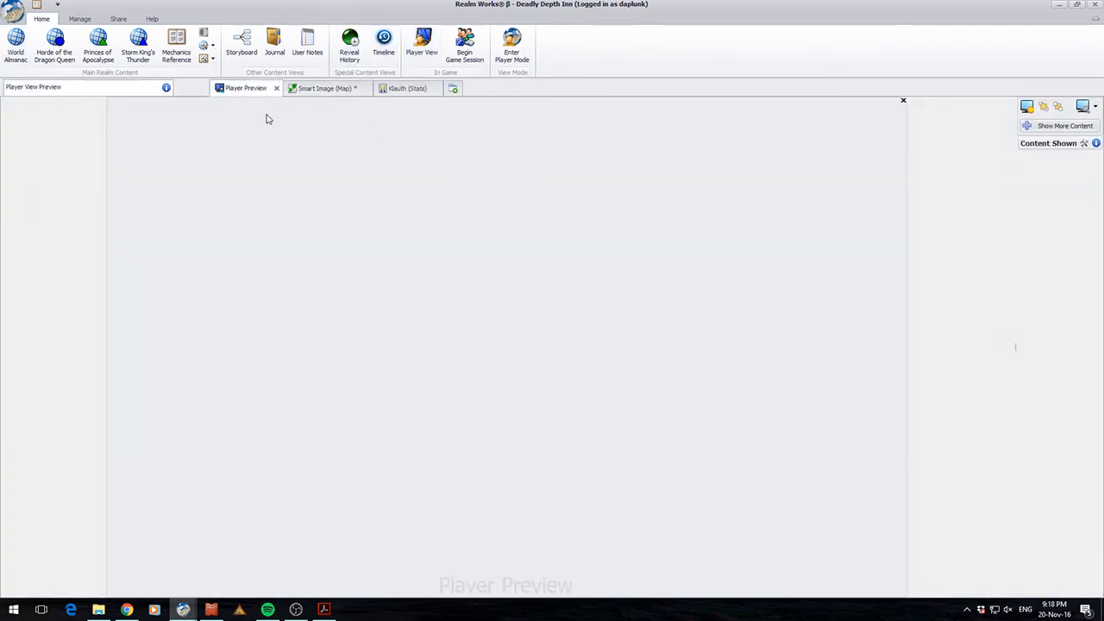
click(324, 88)
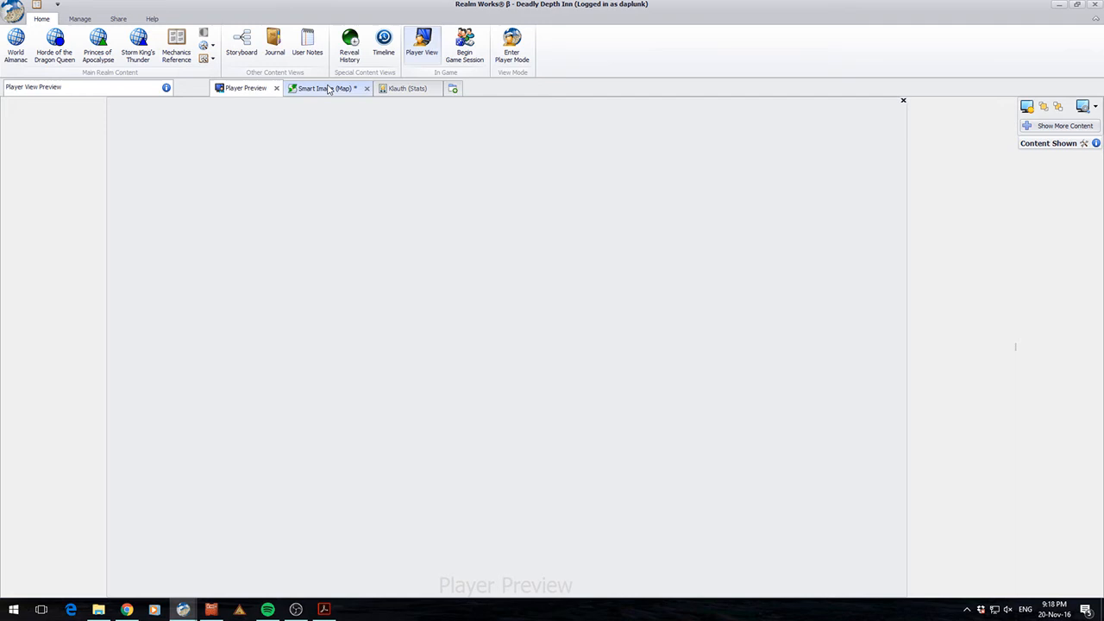
click(245, 88)
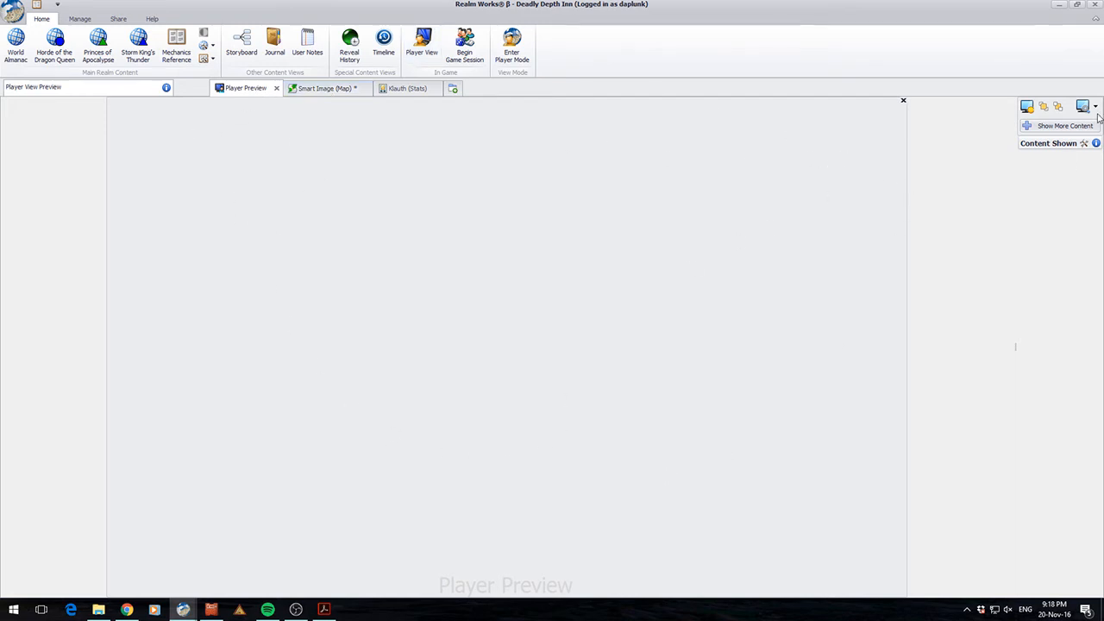
click(1083, 107)
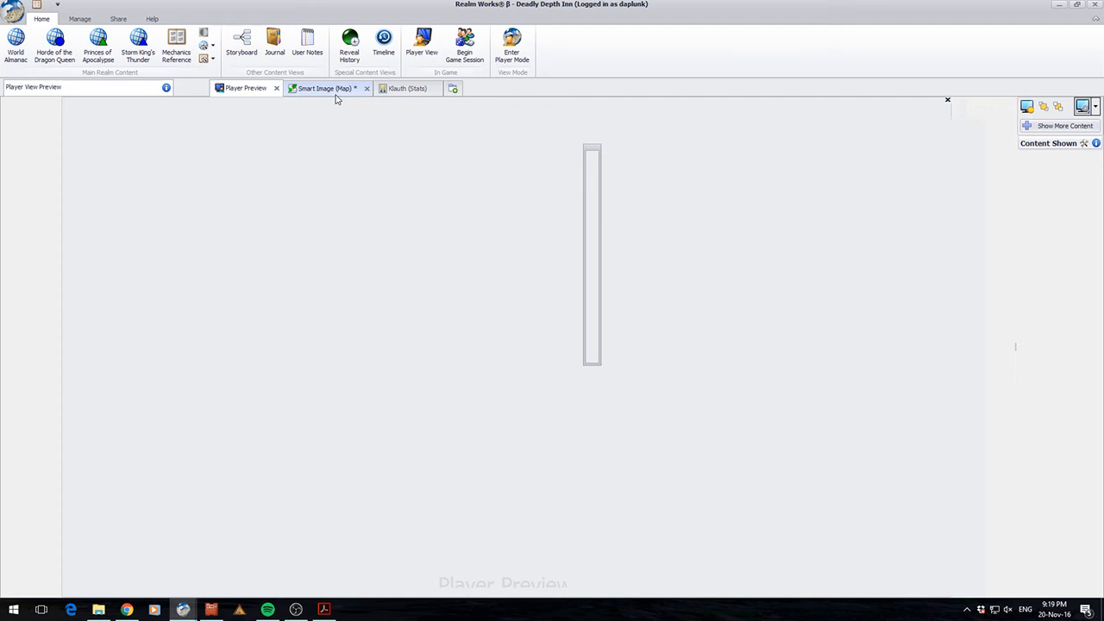
click(325, 88)
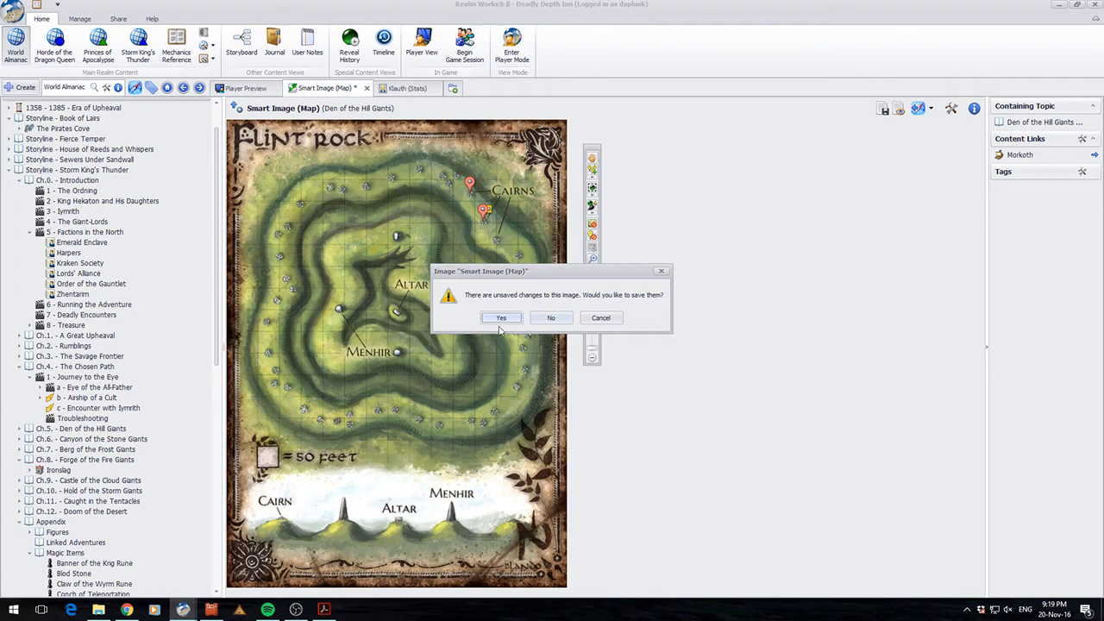
Save the map's changes and show the Smart Image snippet in Player View, then return to the topic
click(550, 318)
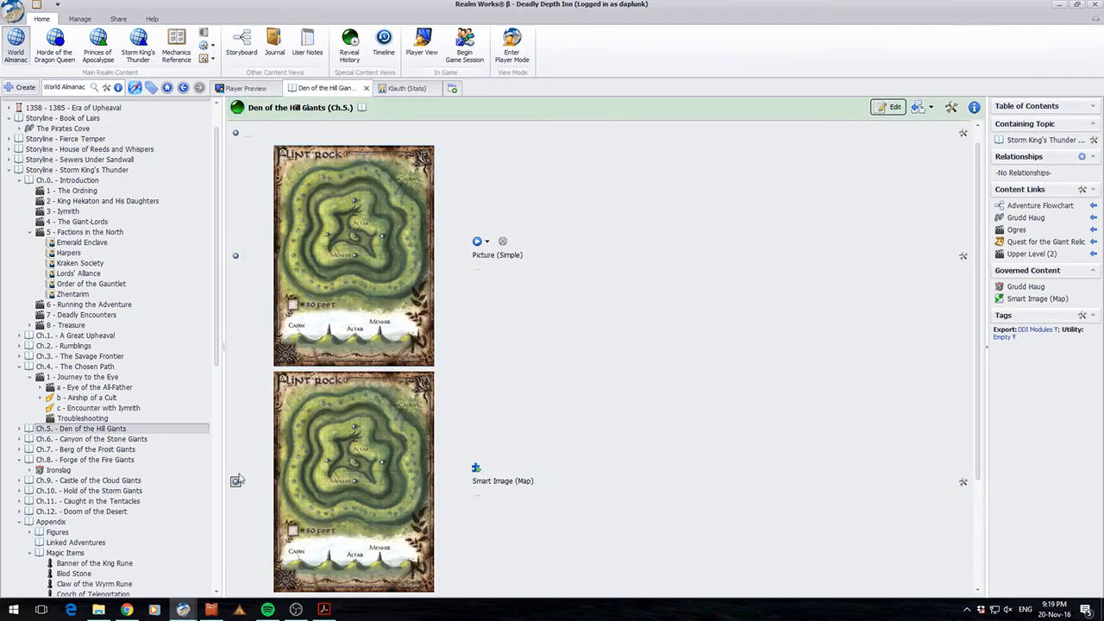
right_click(354, 479)
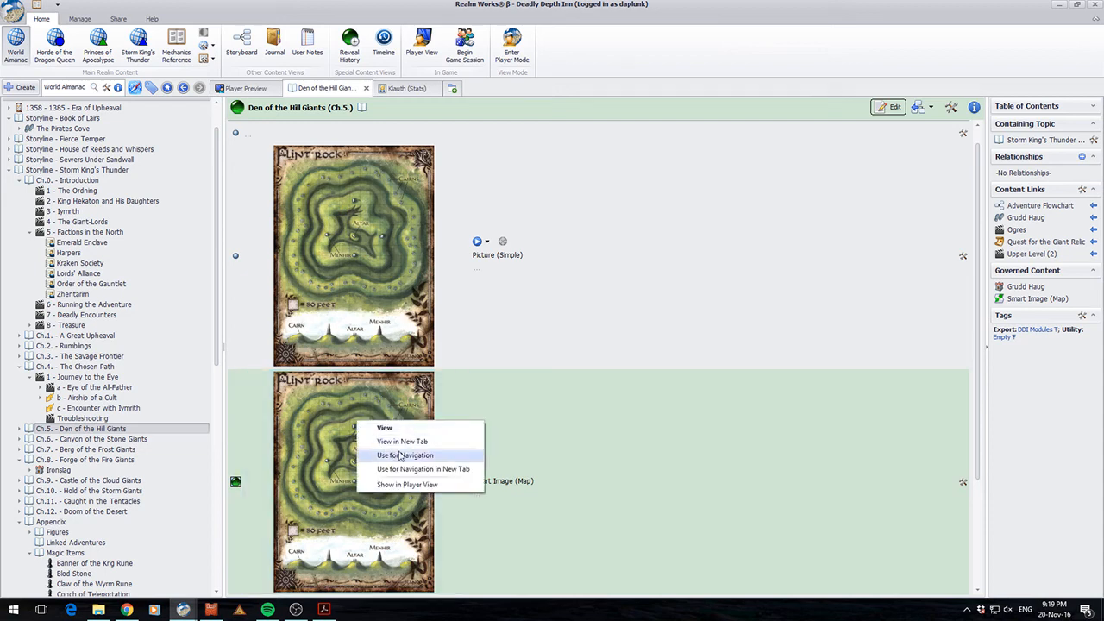
mouse_move(417, 482)
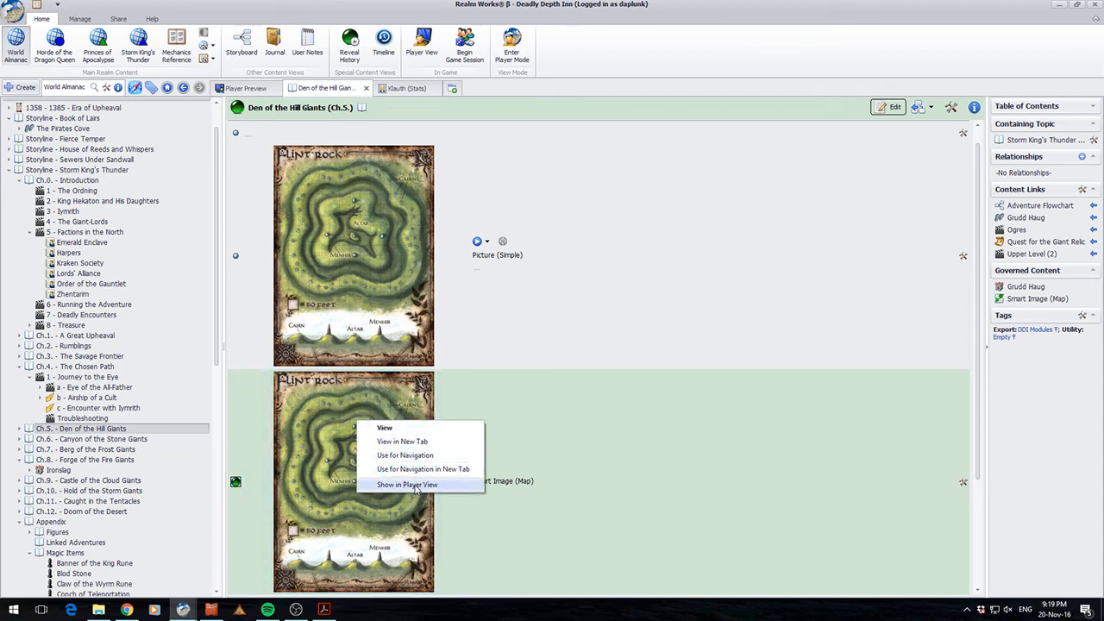
click(407, 483)
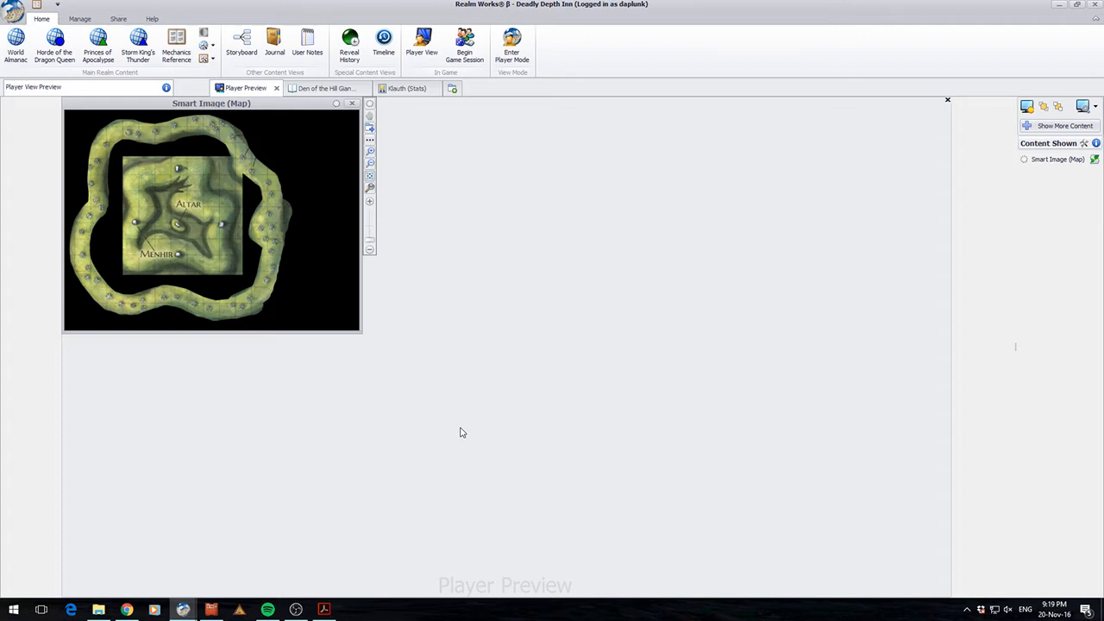
mouse_move(360, 335)
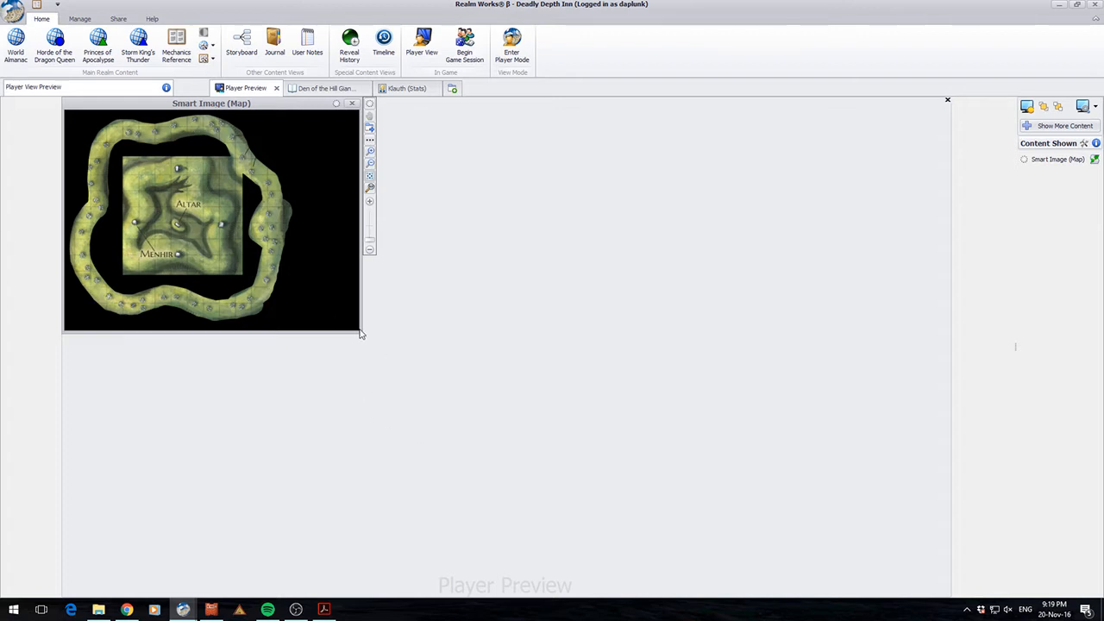
mouse_move(361, 335)
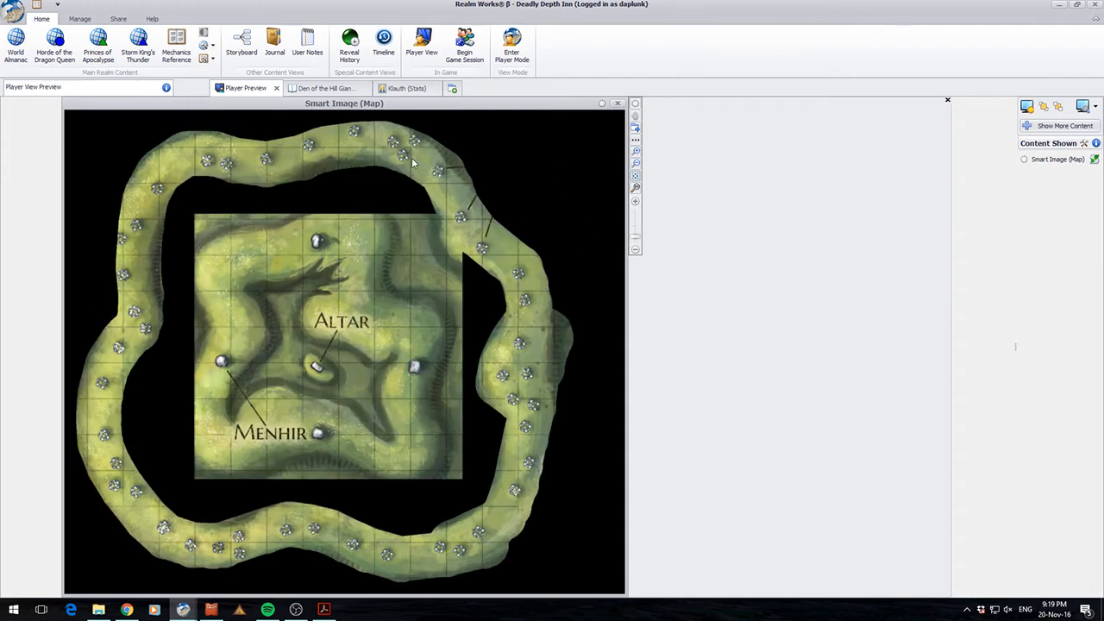
mouse_move(320, 348)
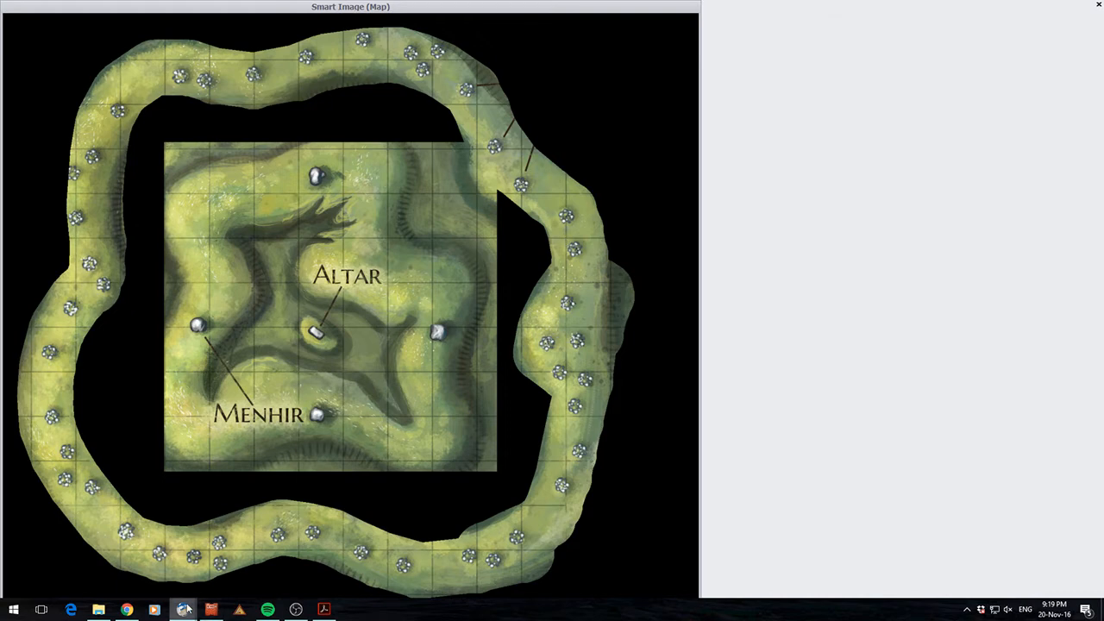
click(183, 610)
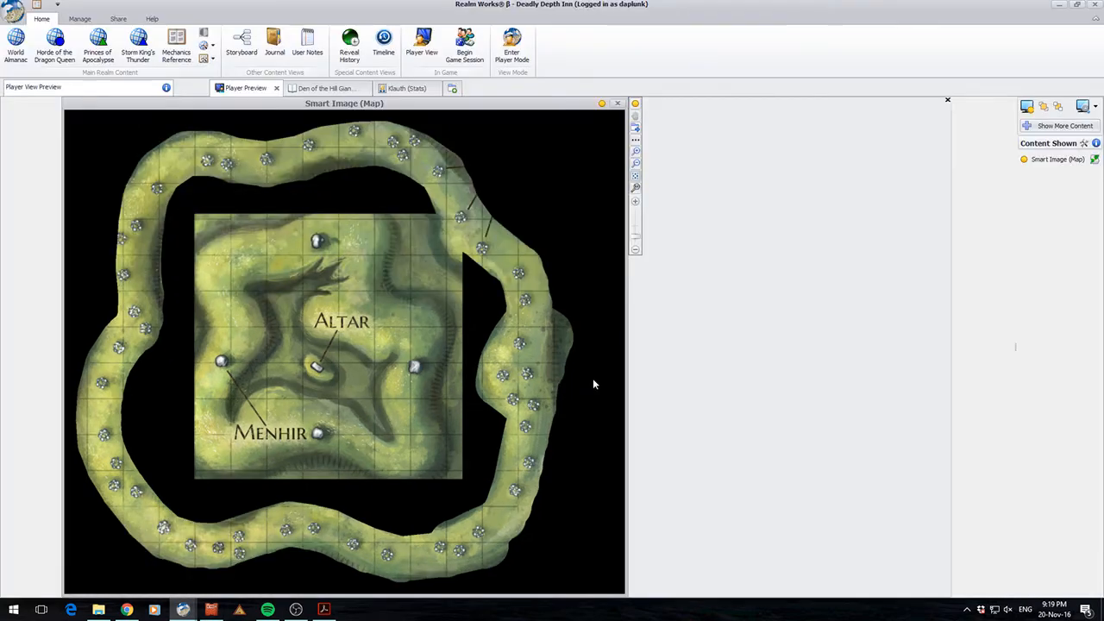
click(324, 88)
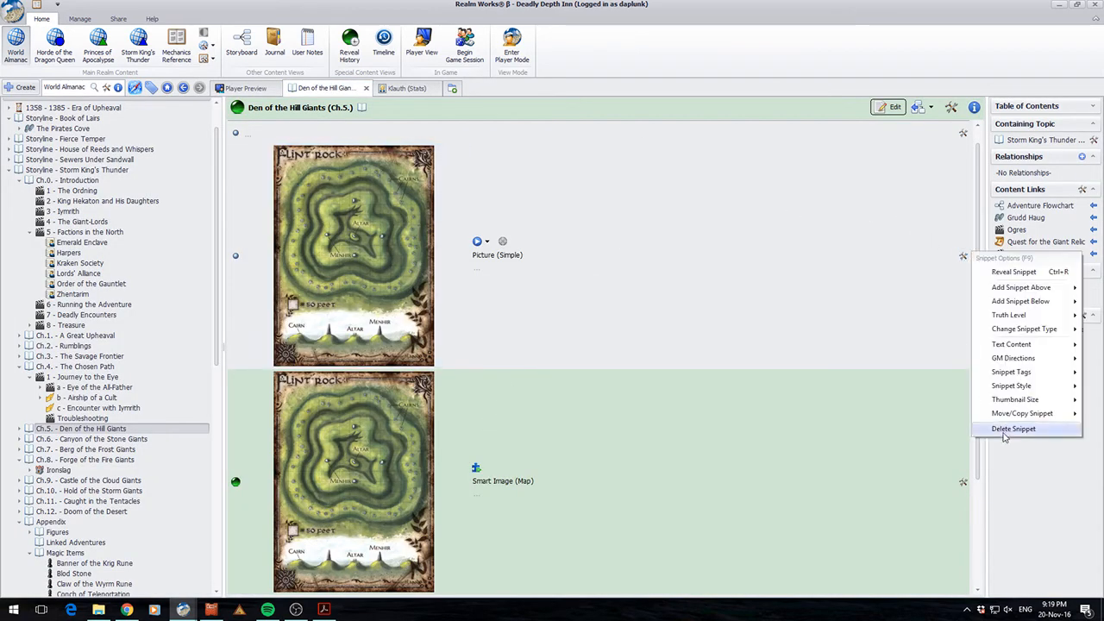
Delete the plain Picture snippet from Den of the Hill Giants, leaving only the smart map
click(1014, 428)
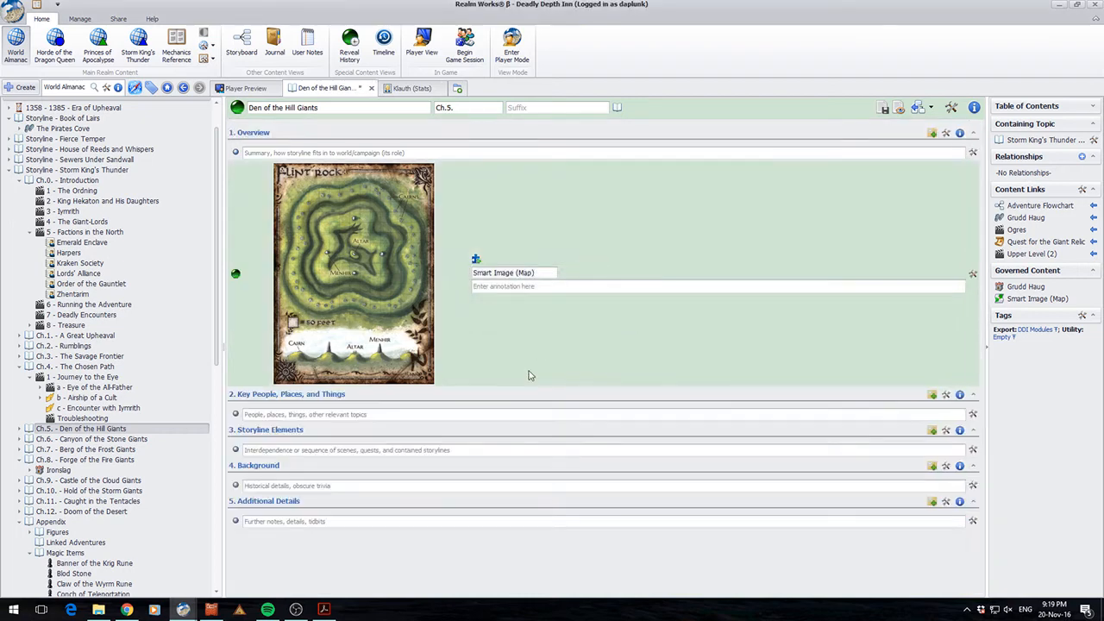
mouse_move(318, 214)
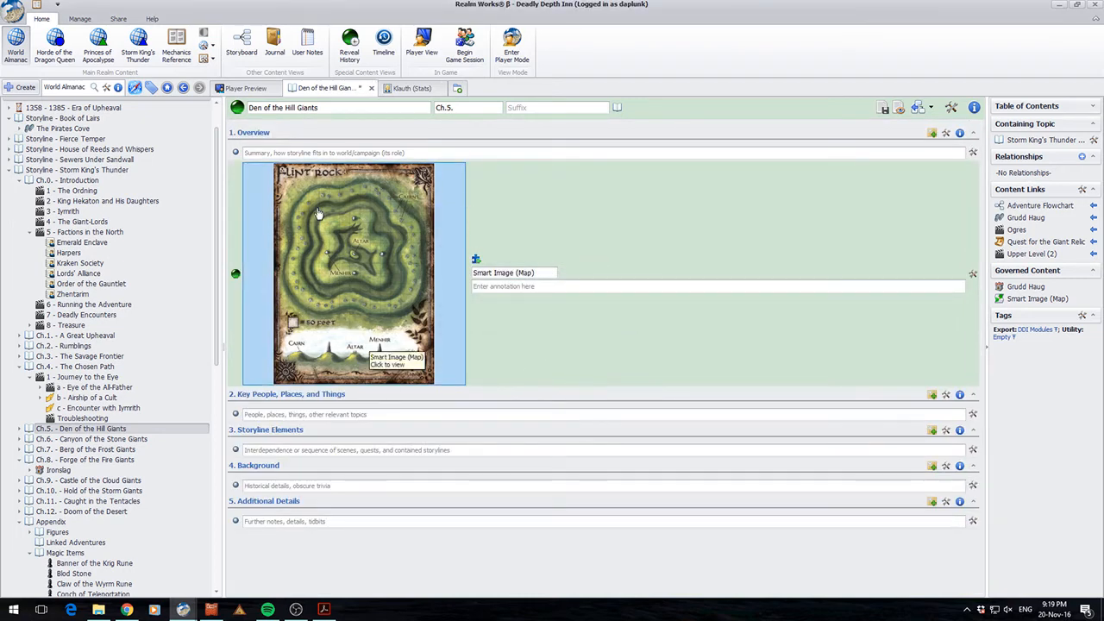
mouse_move(497, 223)
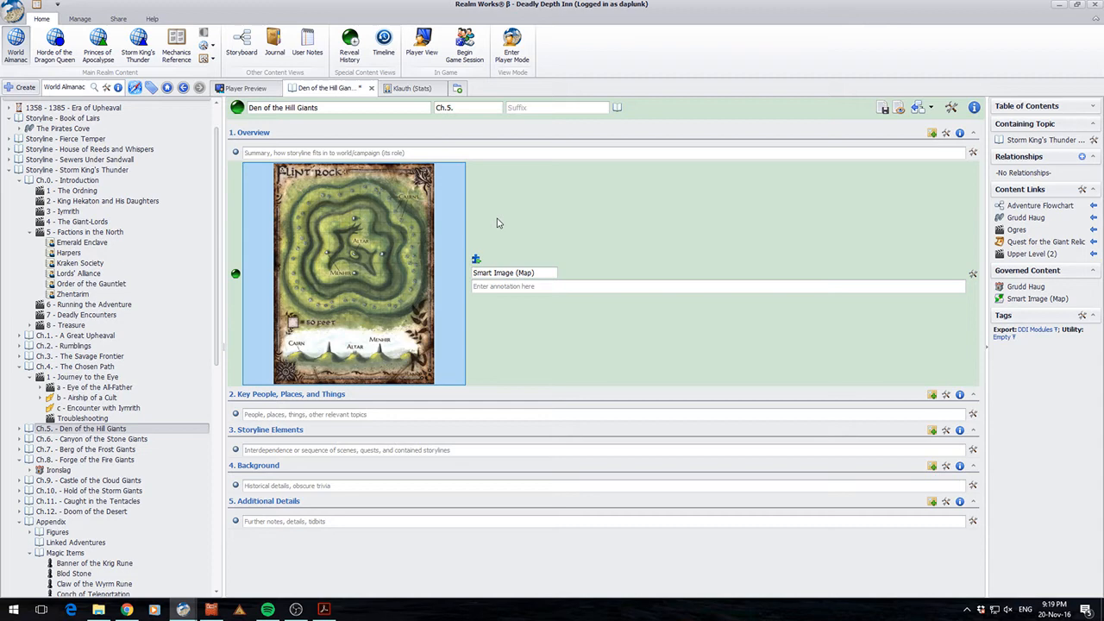
mouse_move(472, 231)
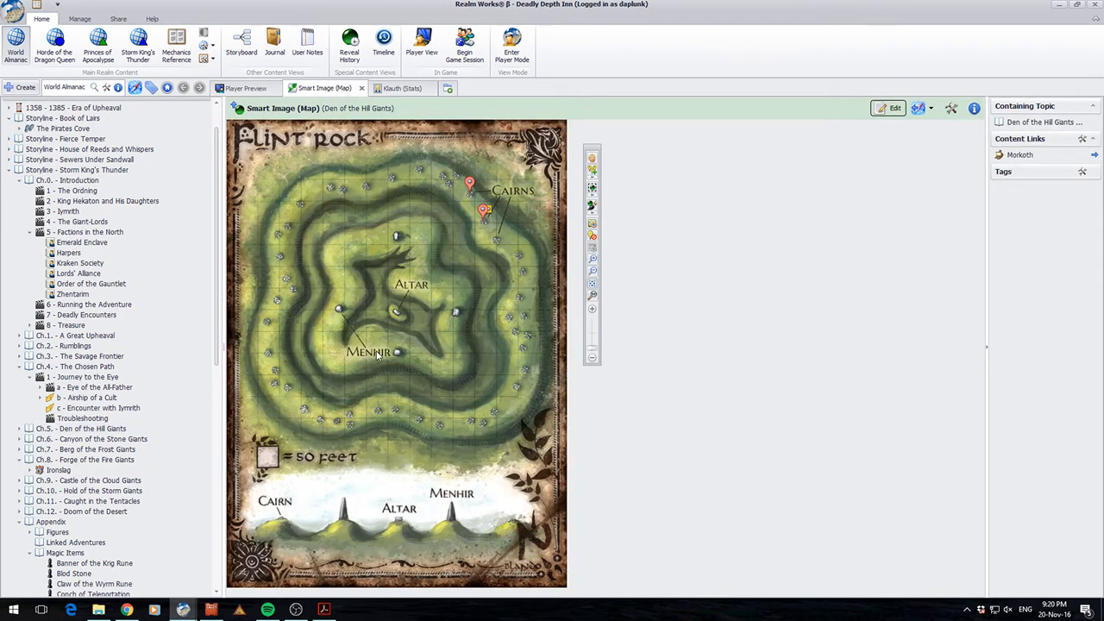
mouse_move(314, 250)
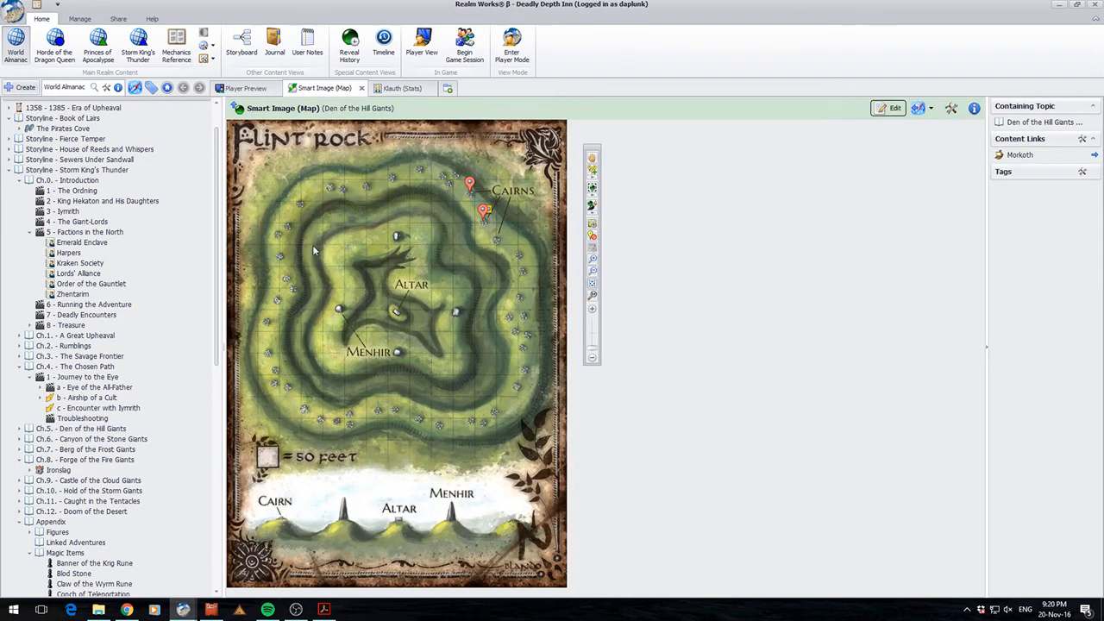
mouse_move(472, 234)
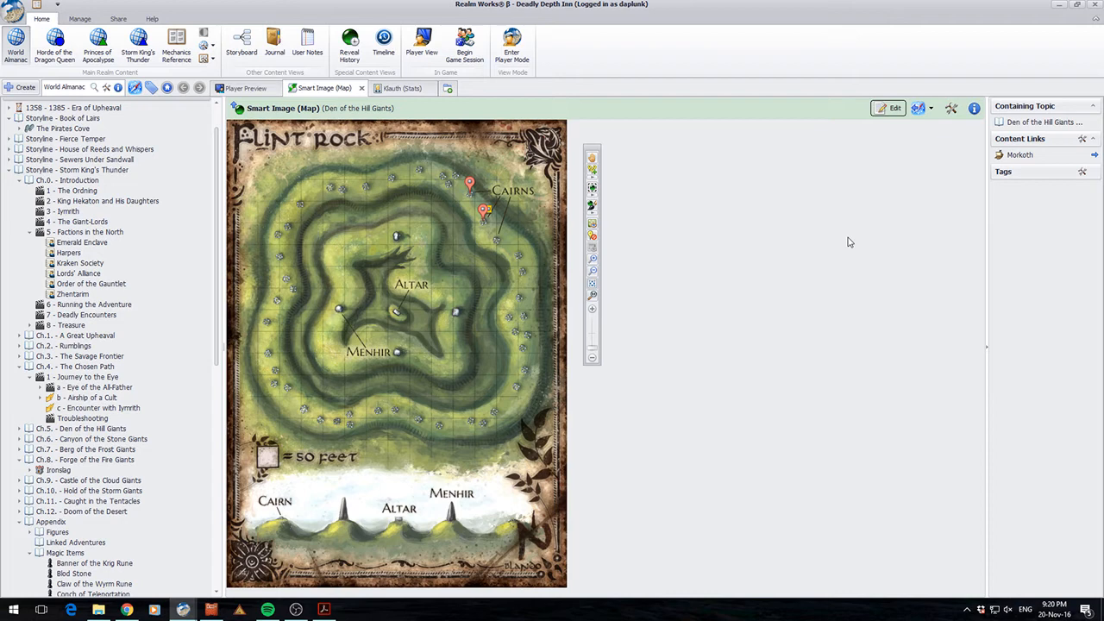
mouse_move(875, 240)
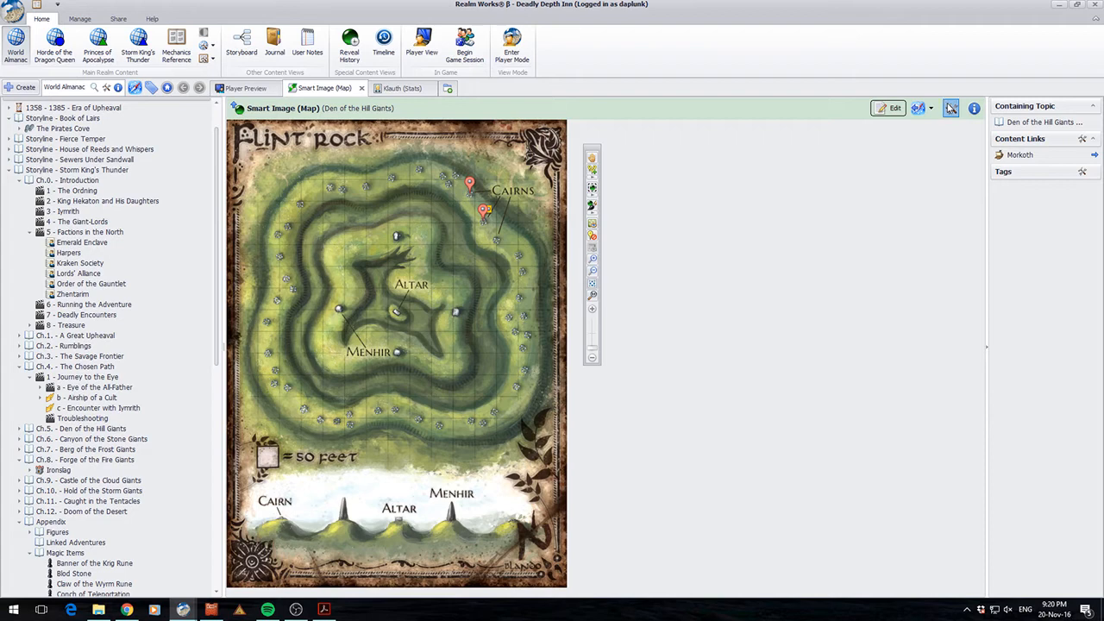
click(918, 107)
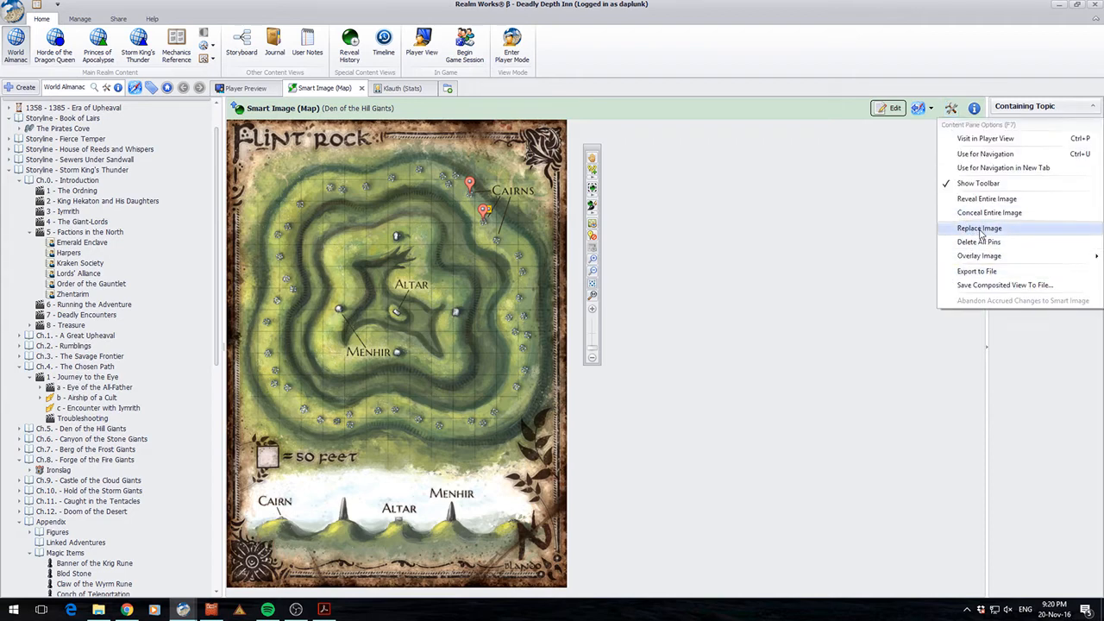
click(980, 227)
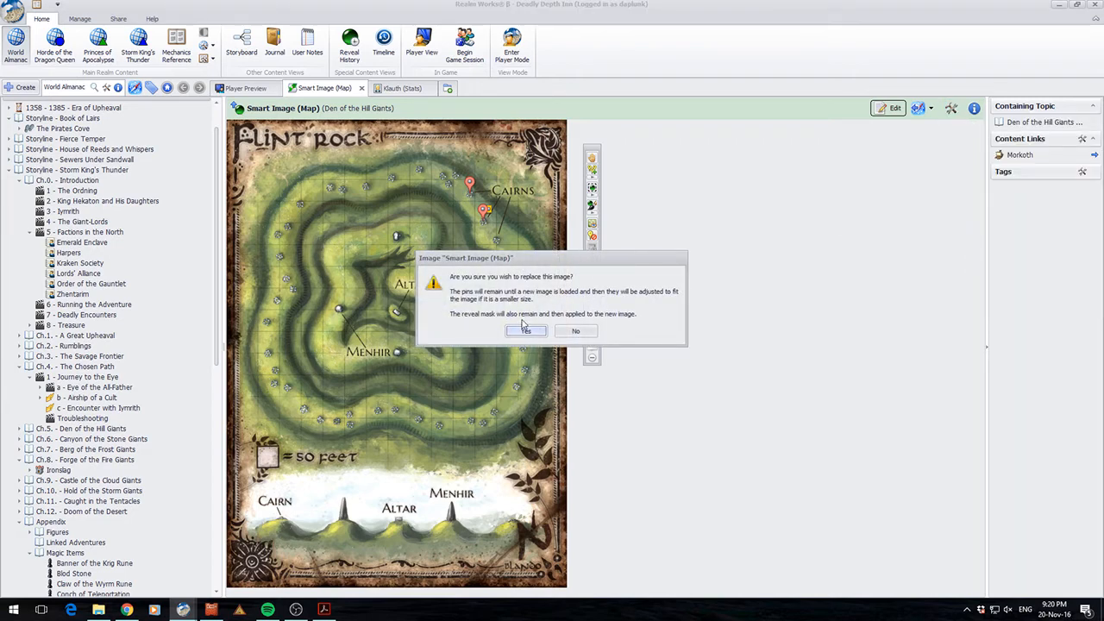
click(525, 331)
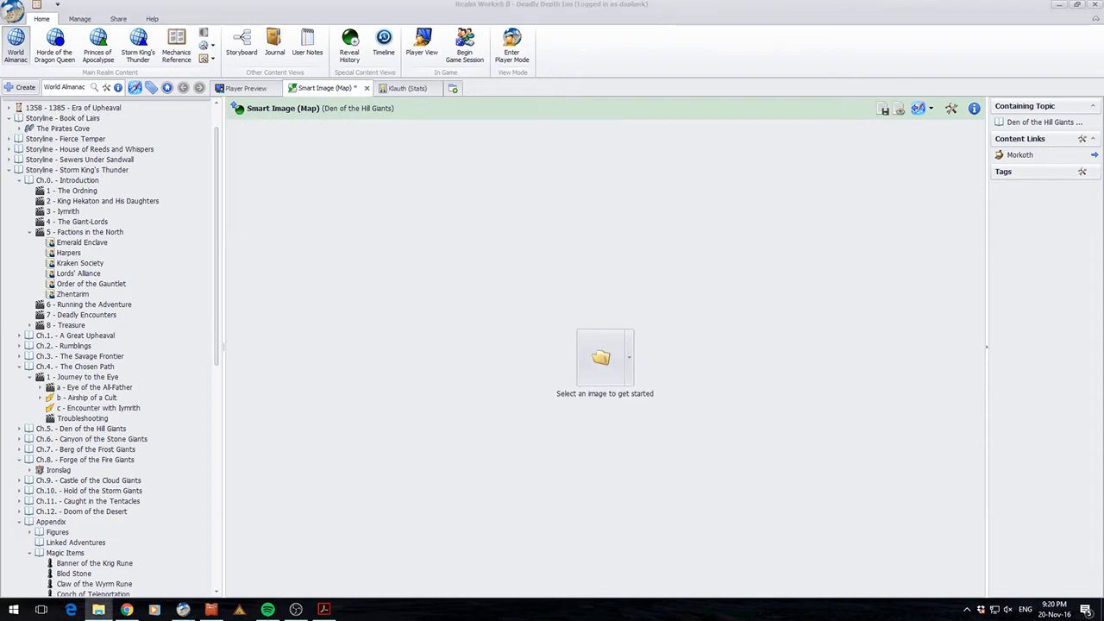
mouse_move(636, 374)
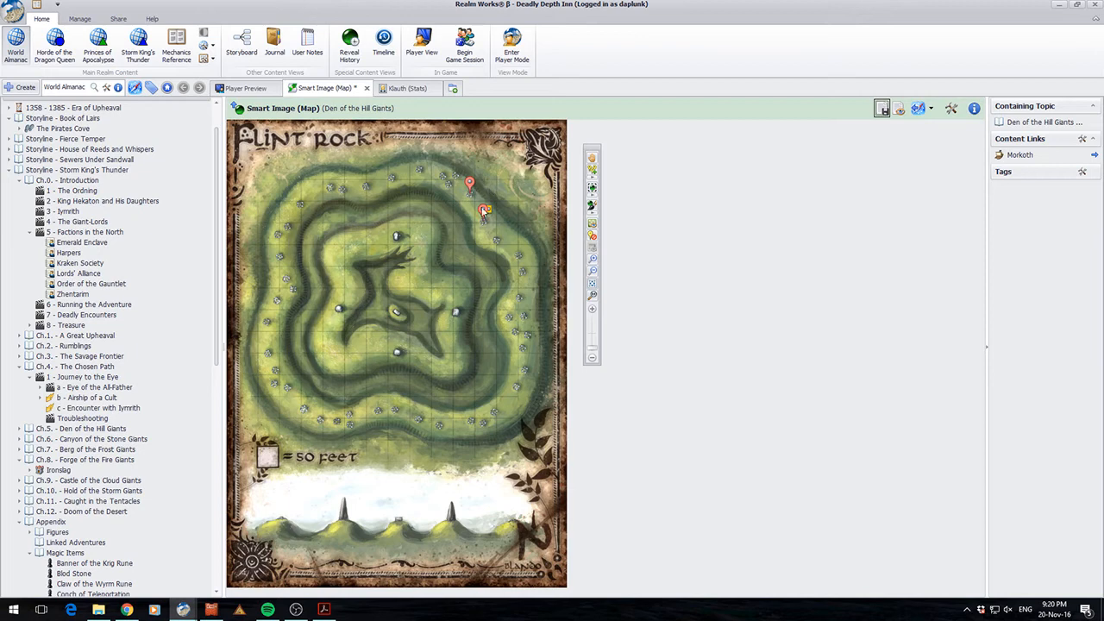
mouse_move(386, 148)
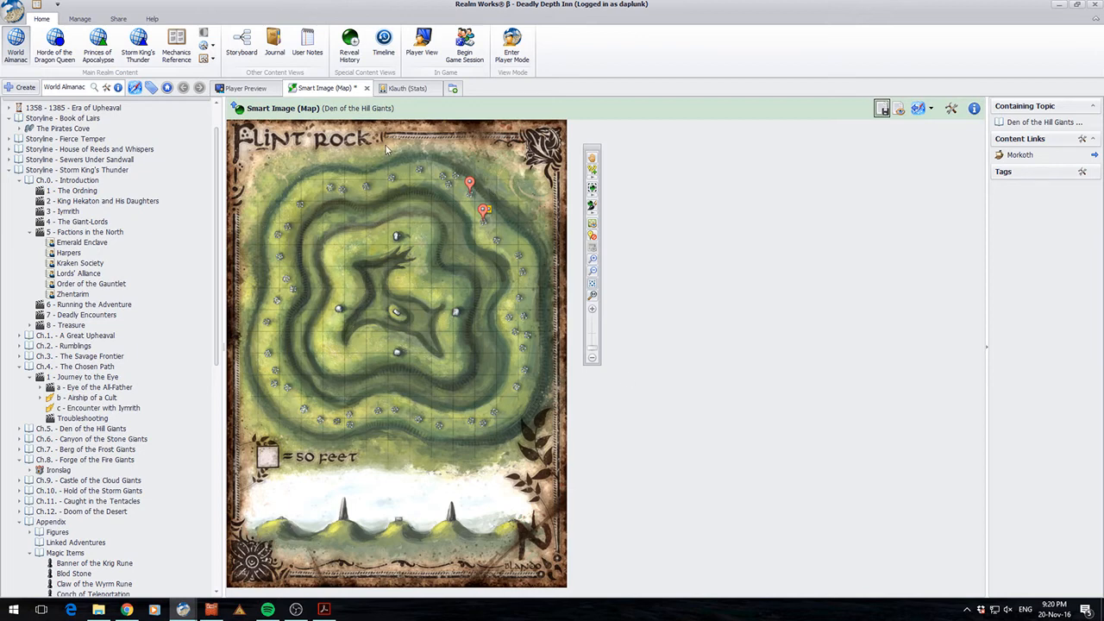
mouse_move(431, 463)
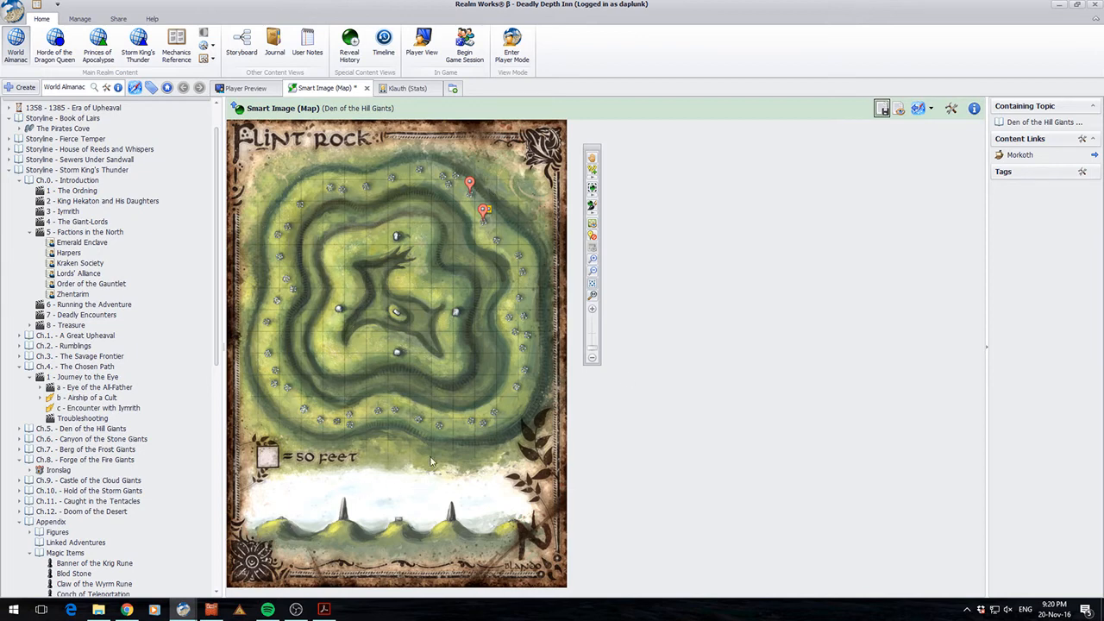
mouse_move(449, 528)
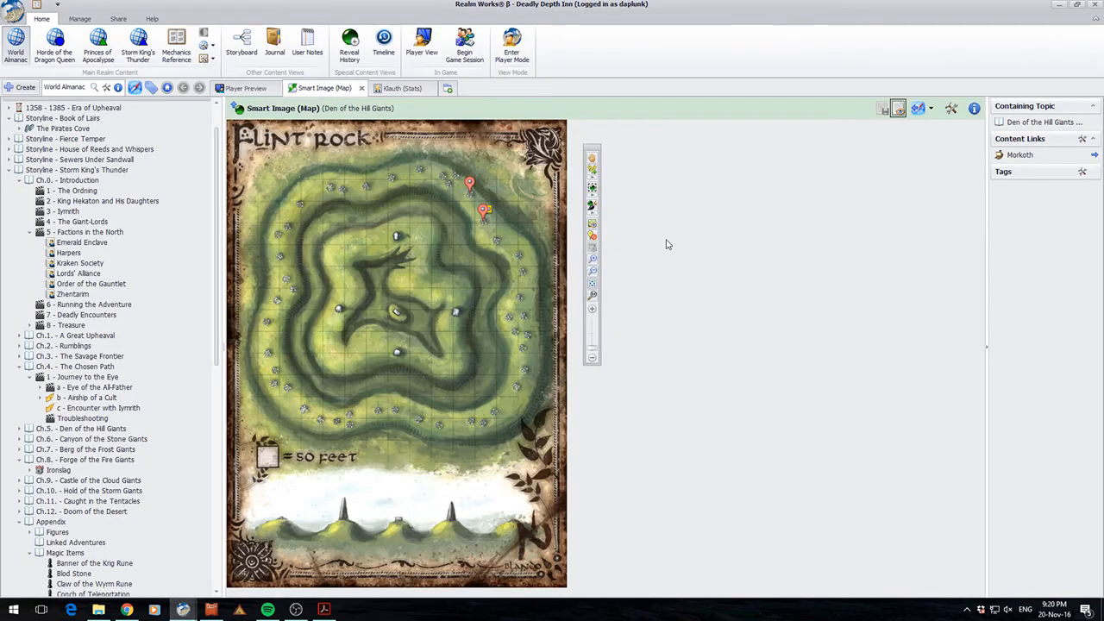
mouse_move(328, 221)
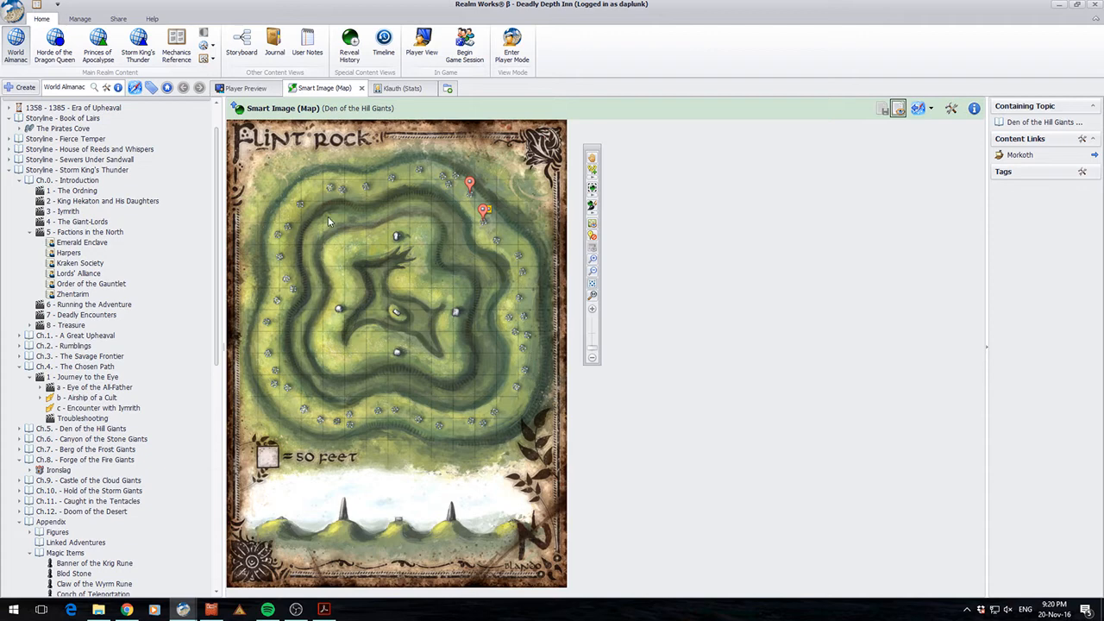
mouse_move(386, 225)
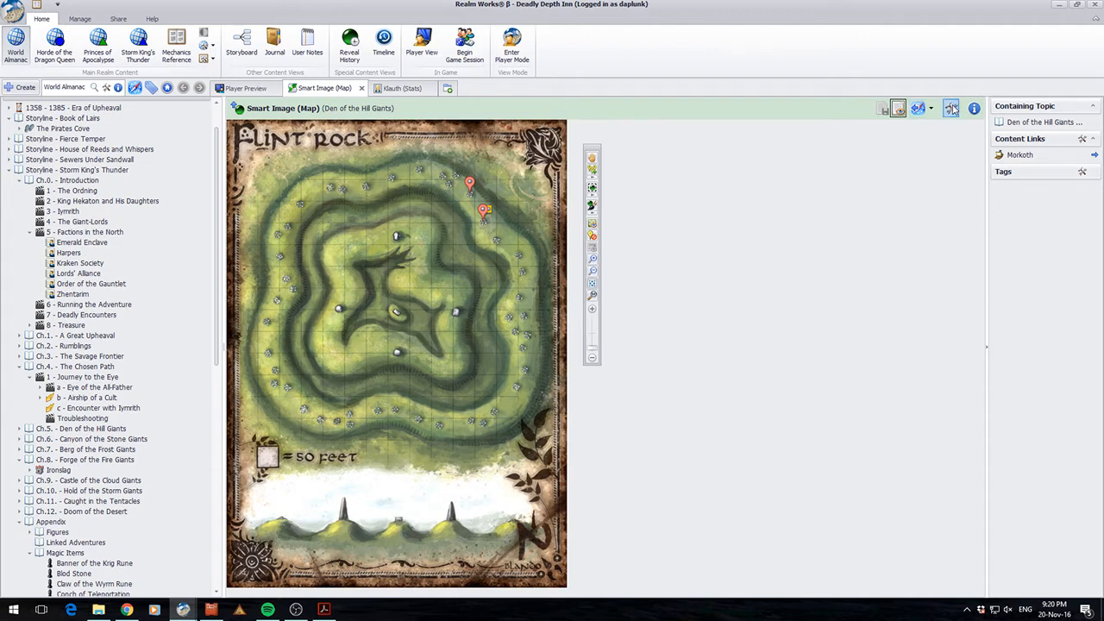
Load the labelled Cairn, Altar and Menhir map as an overlay image, then preview it in Player View
click(952, 107)
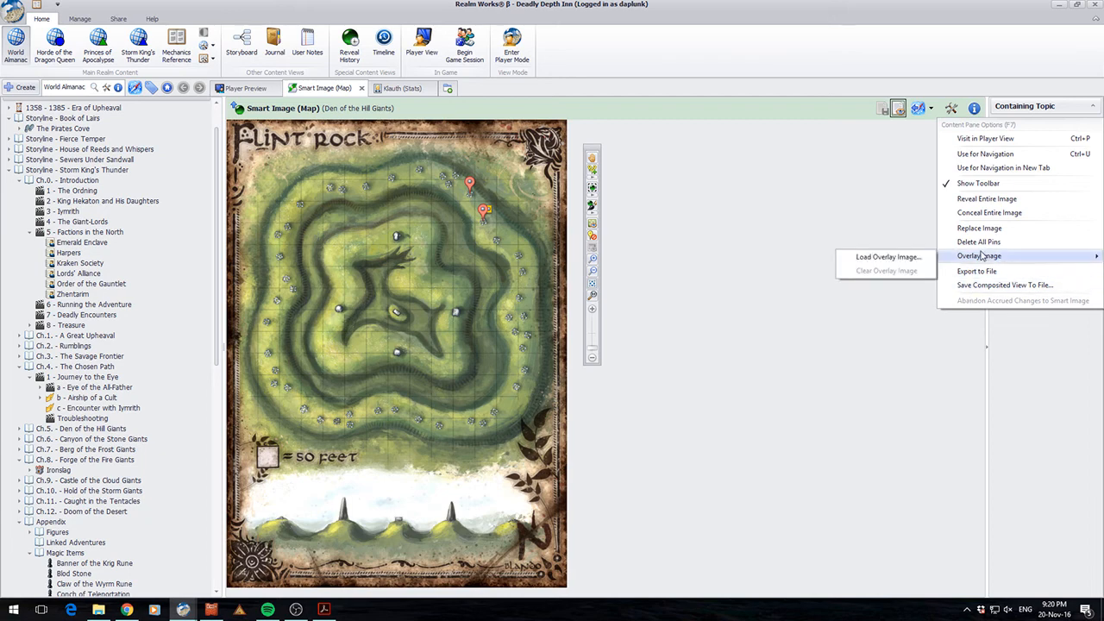
mouse_move(989, 262)
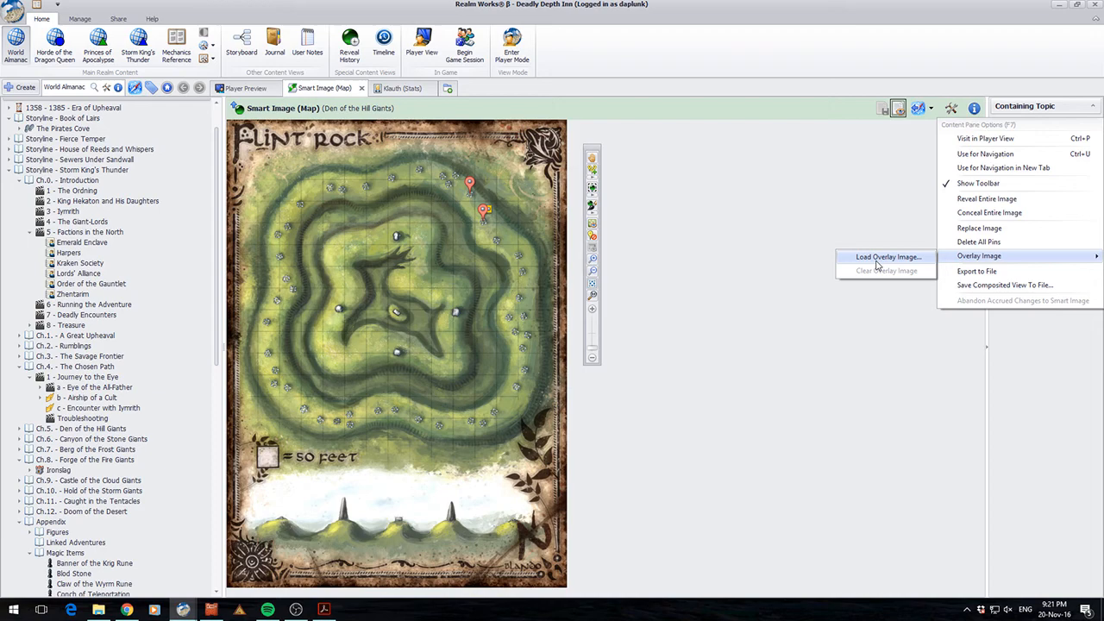
click(886, 255)
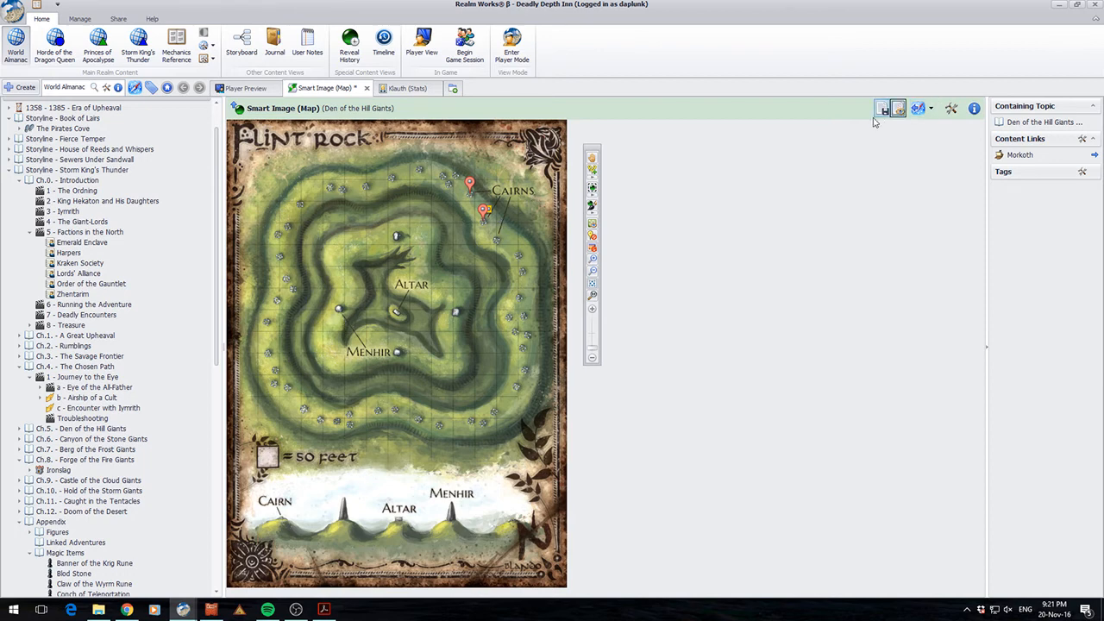
click(883, 107)
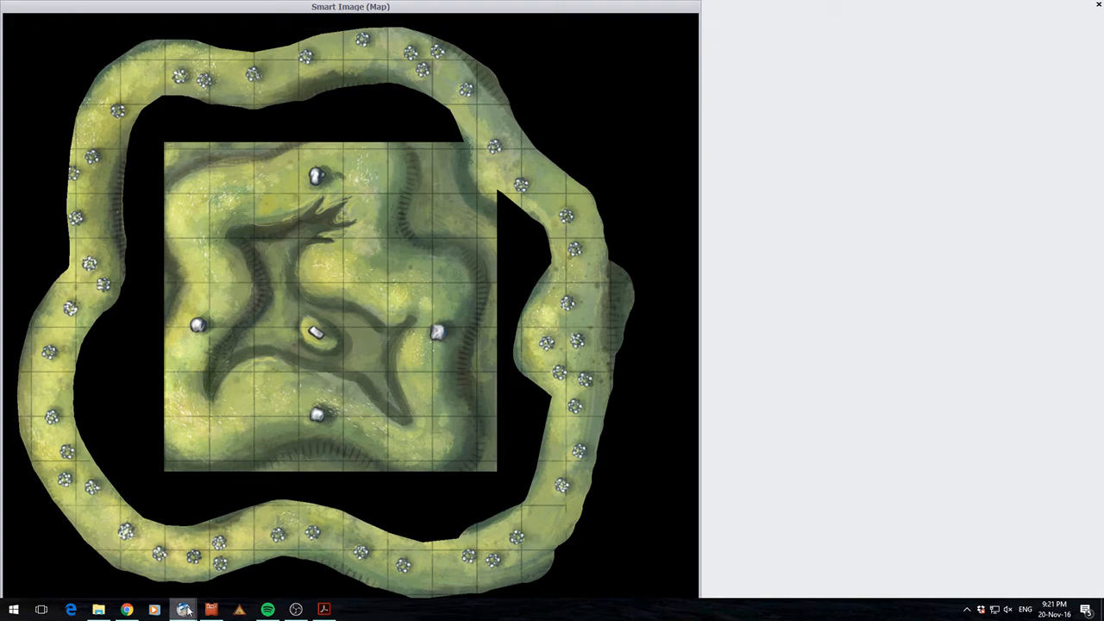
click(182, 610)
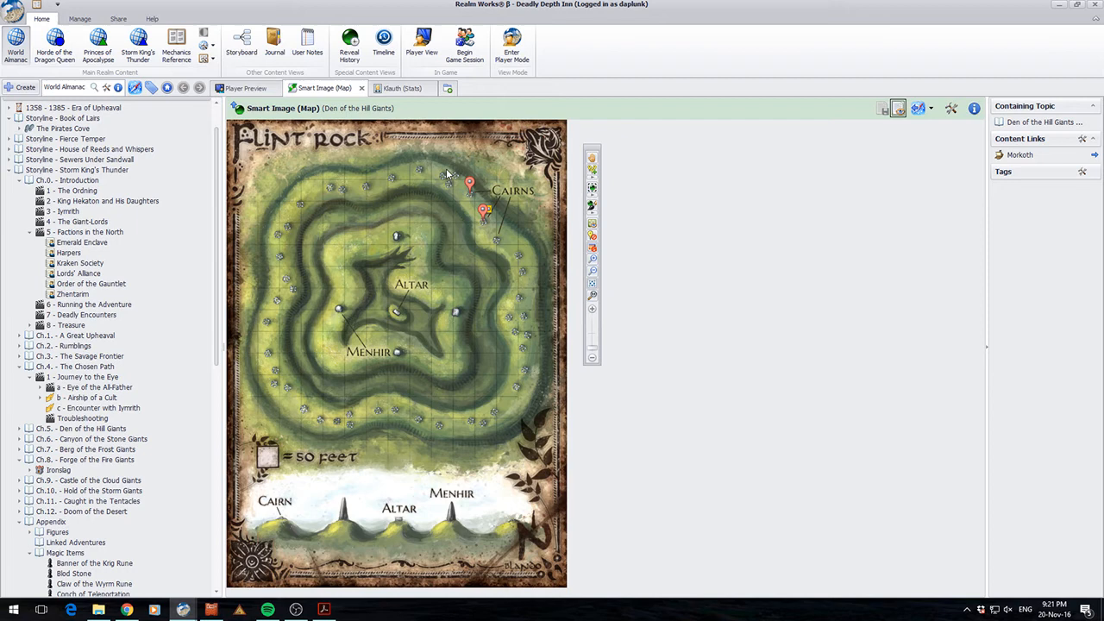
mouse_move(479, 270)
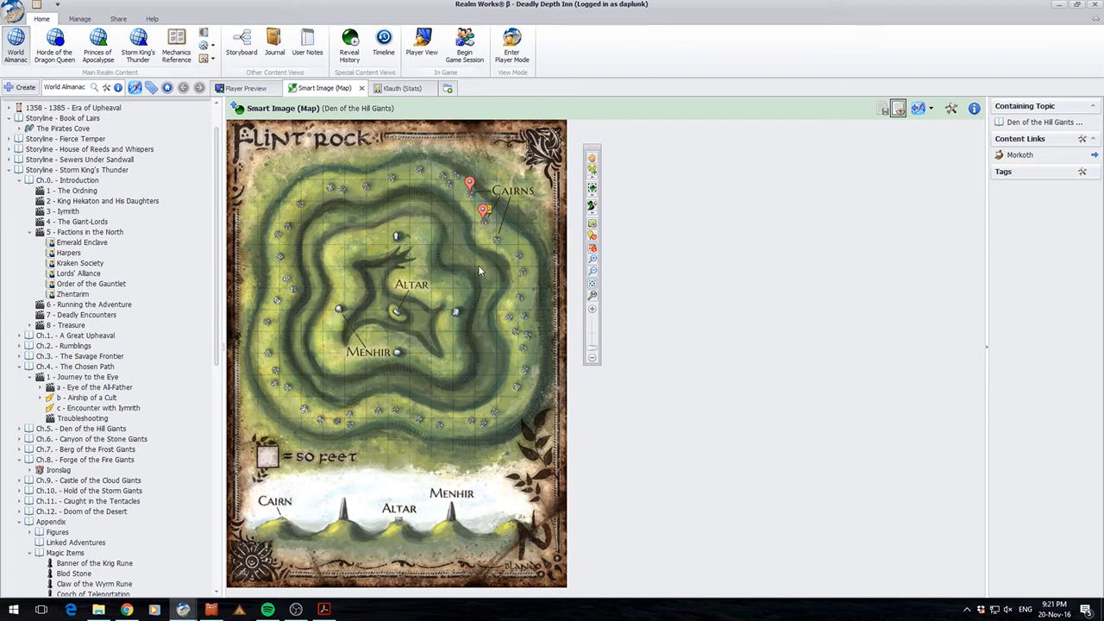
mouse_move(449, 466)
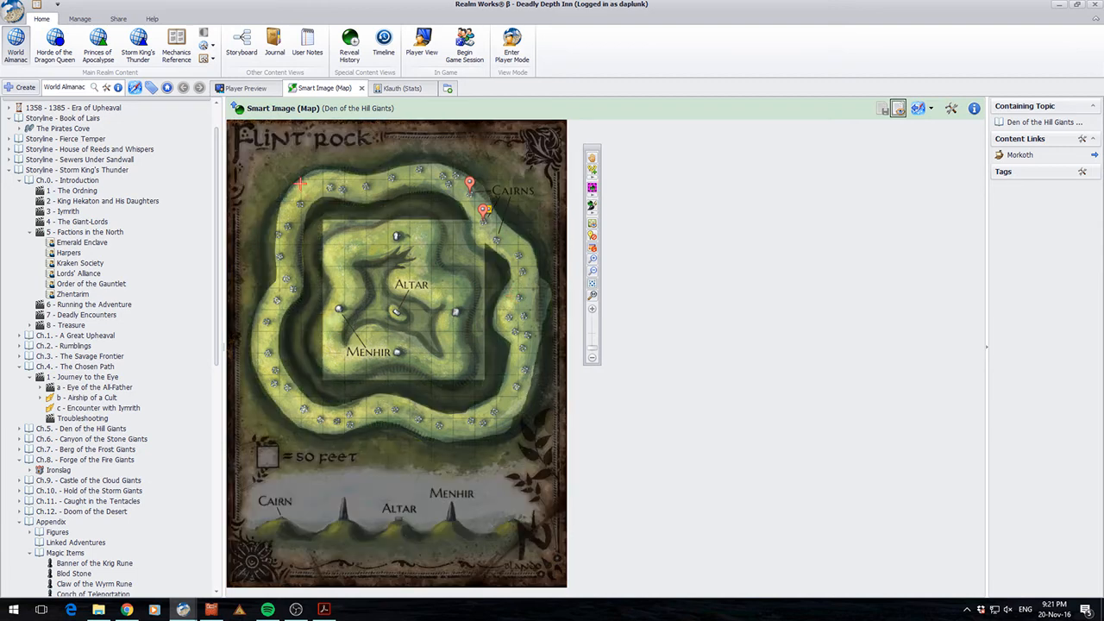
Reveal the whole map area to players, then reveal the pin near the top via Reveal Pin
drag(300, 183, 493, 469)
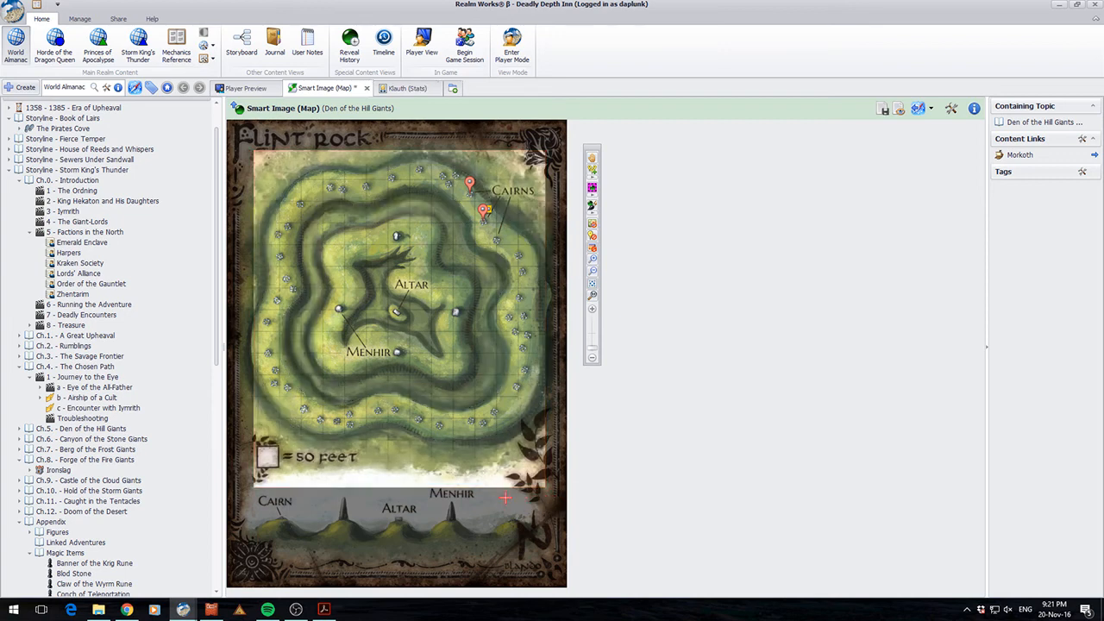
click(882, 106)
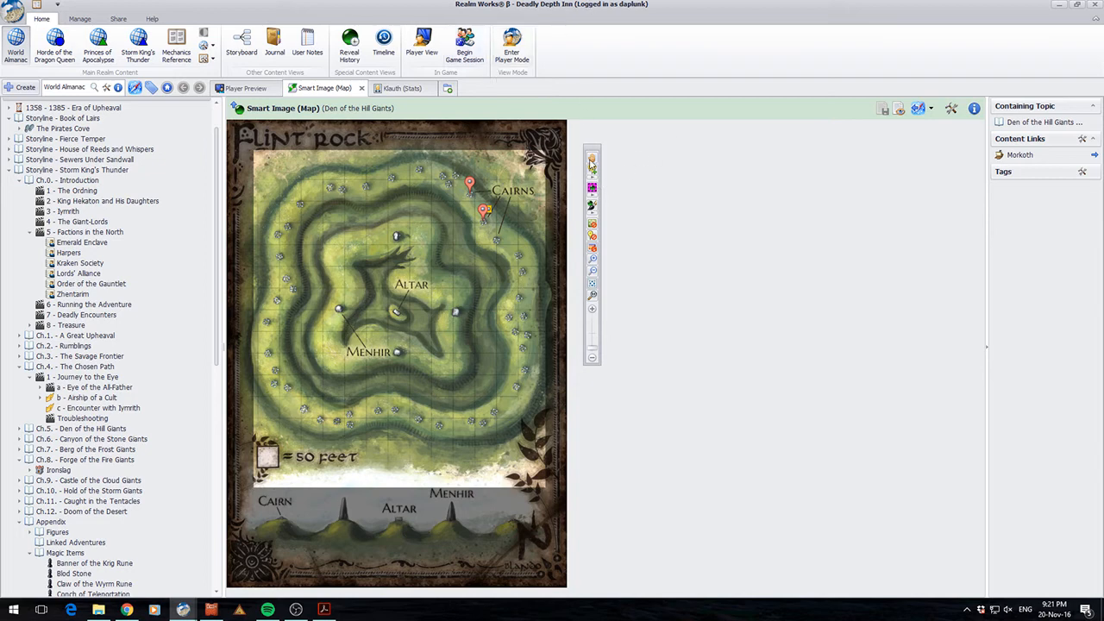
right_click(483, 210)
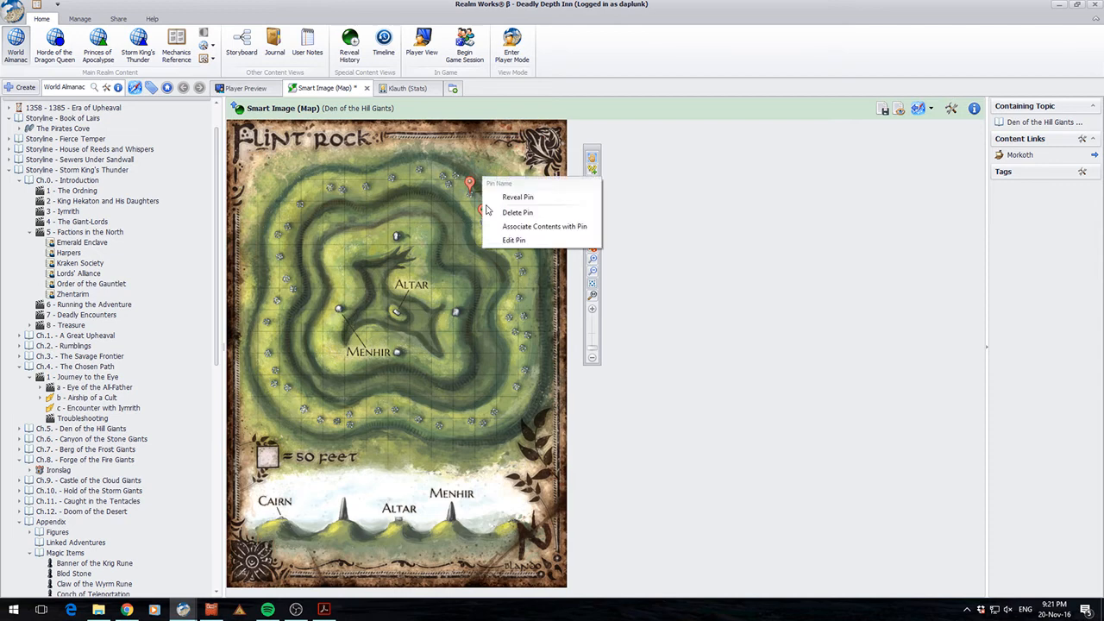
click(517, 196)
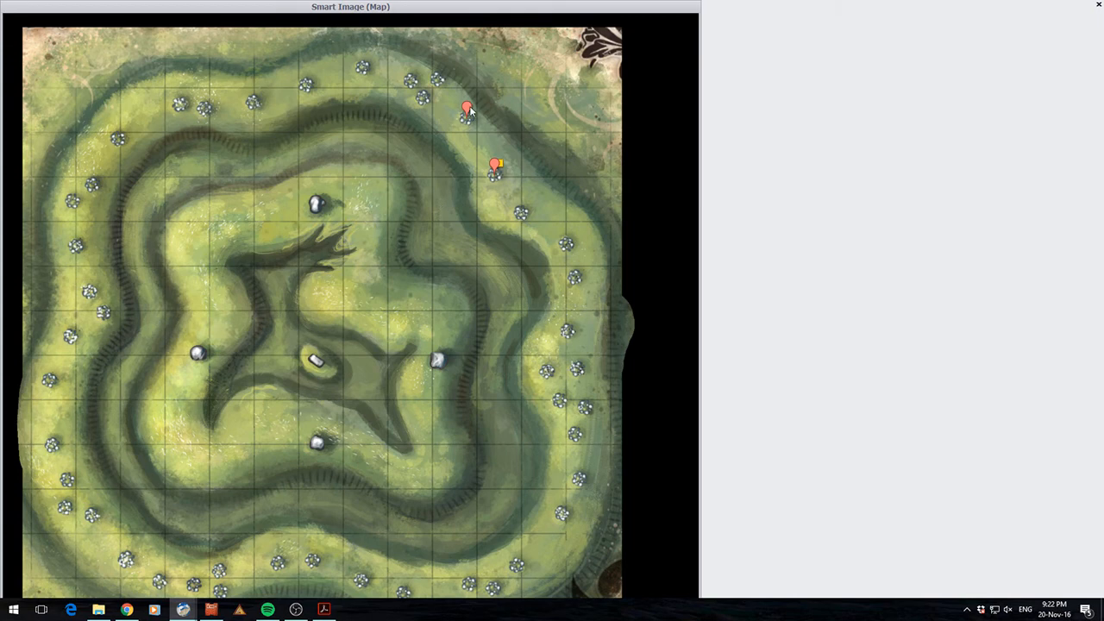
mouse_move(498, 166)
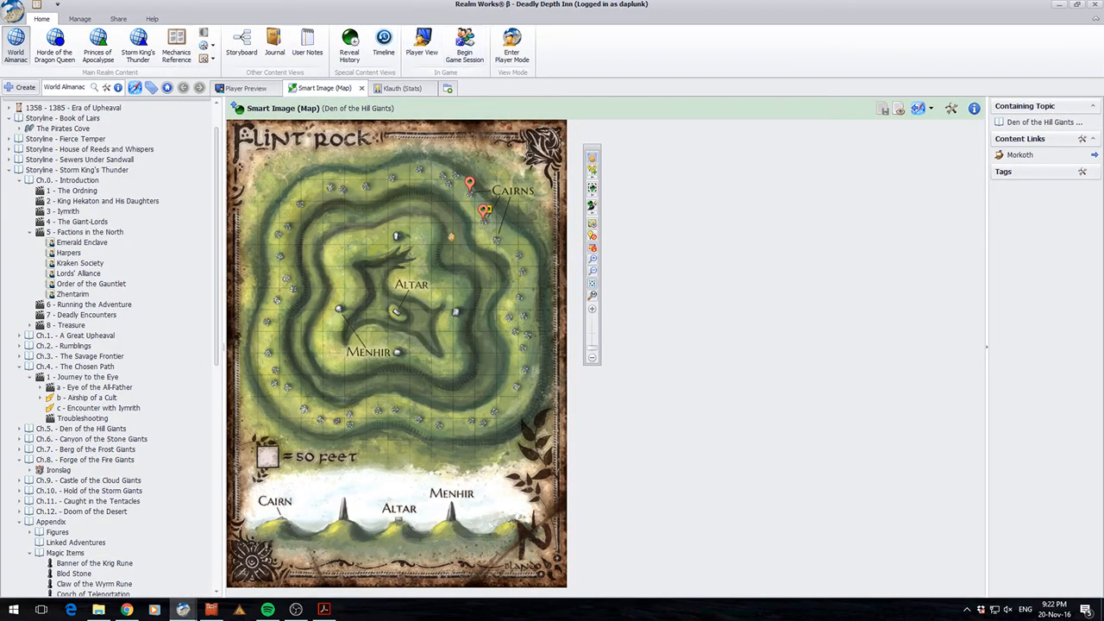
mouse_move(512, 43)
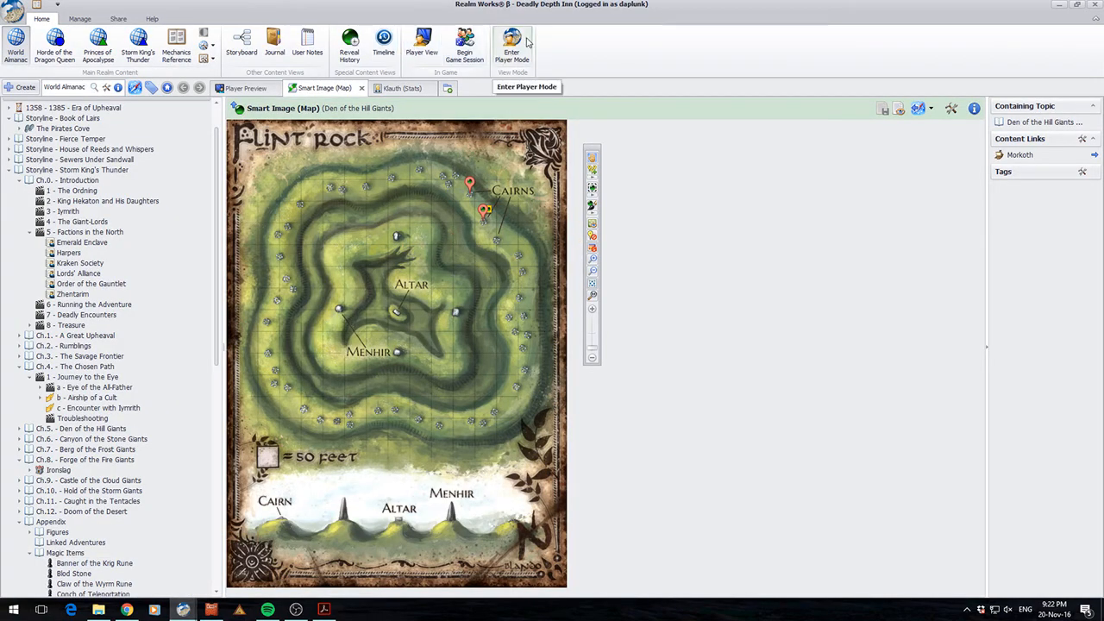
Enter Player Mode and view the Flint Rock map with its two revealed pins
click(510, 38)
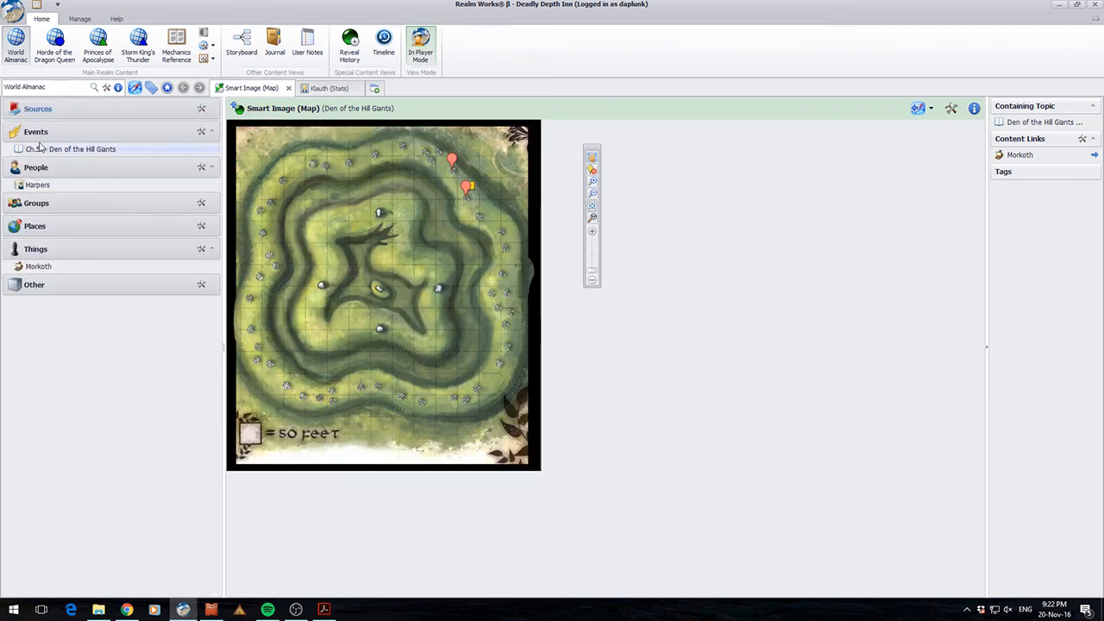
click(83, 148)
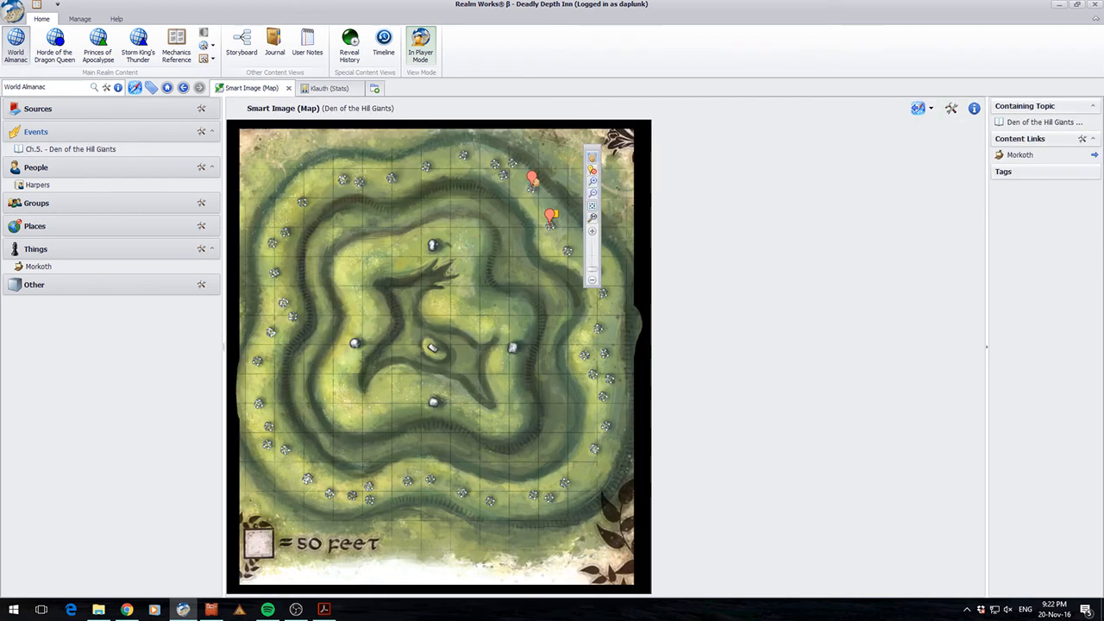
mouse_move(550, 215)
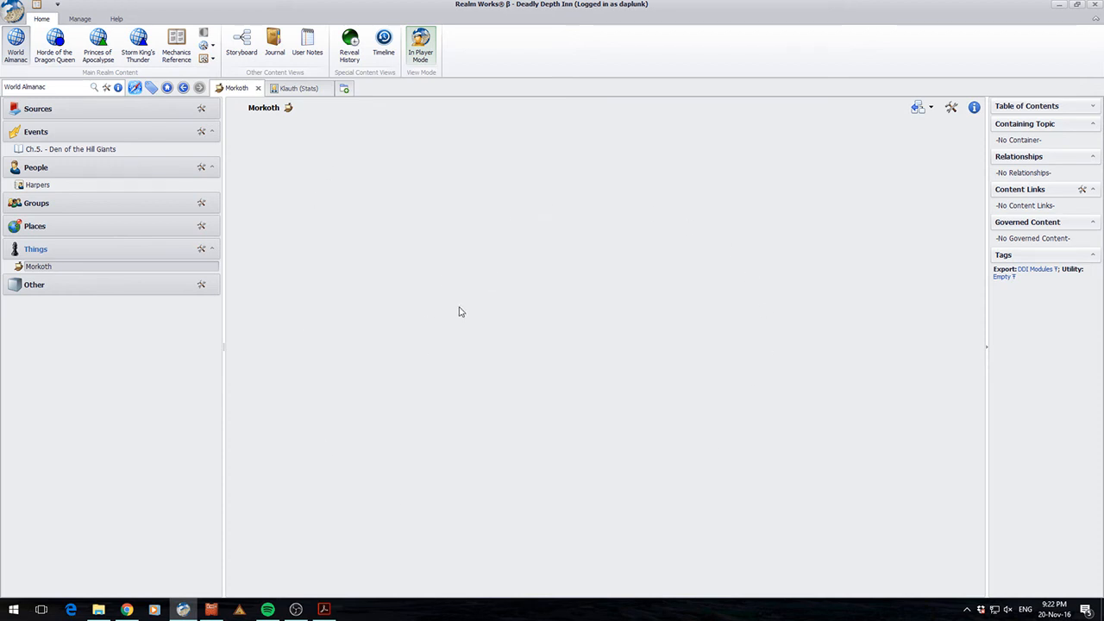
mouse_move(634, 158)
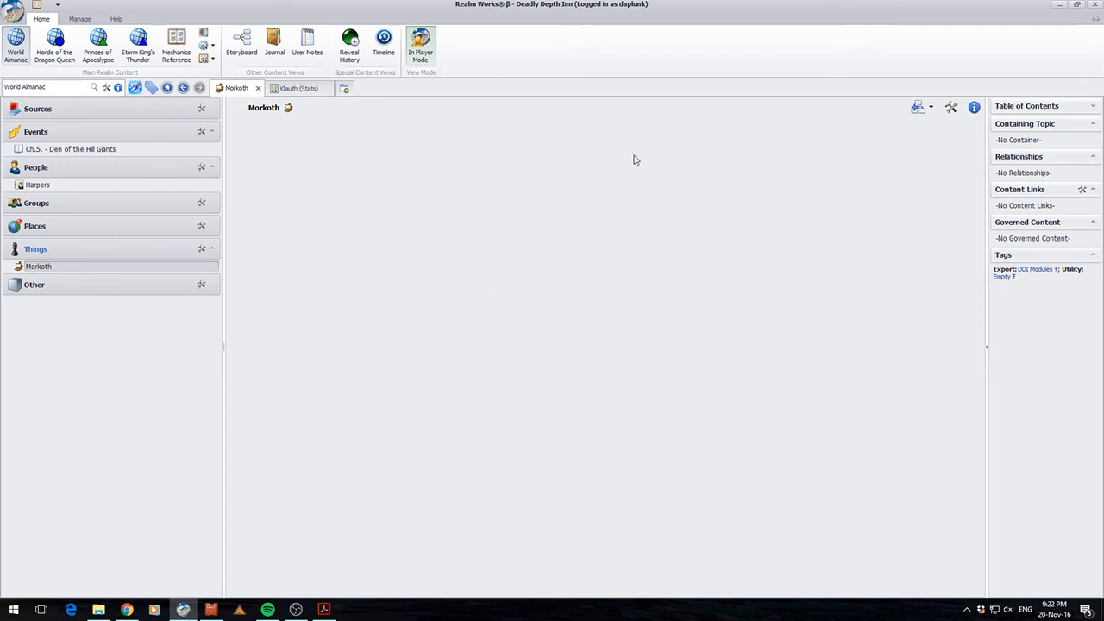
mouse_move(238, 338)
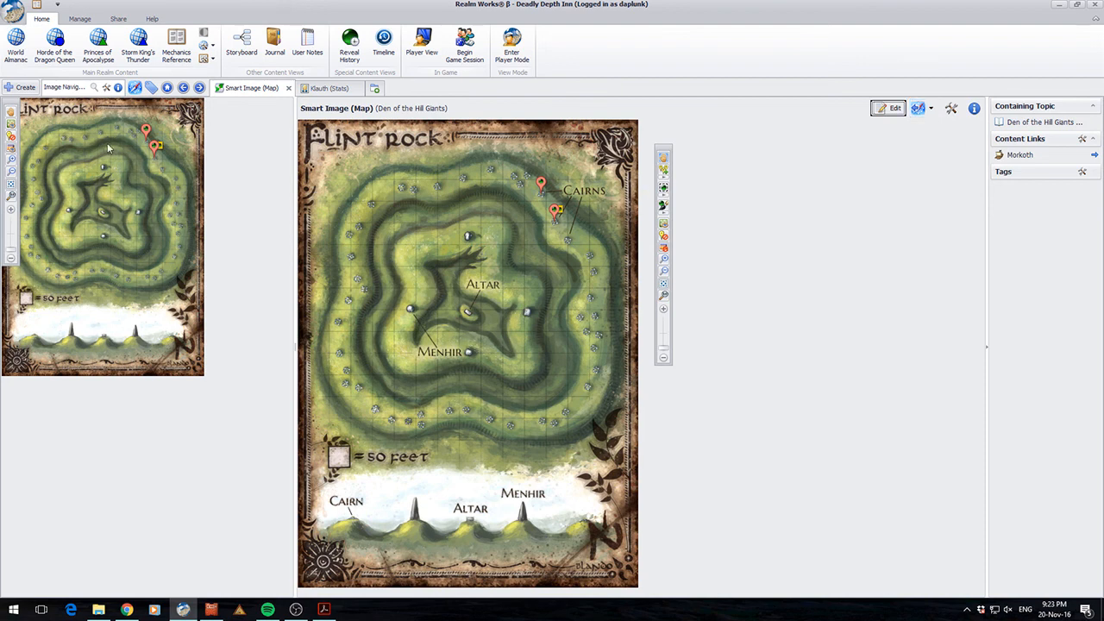
mouse_move(255, 204)
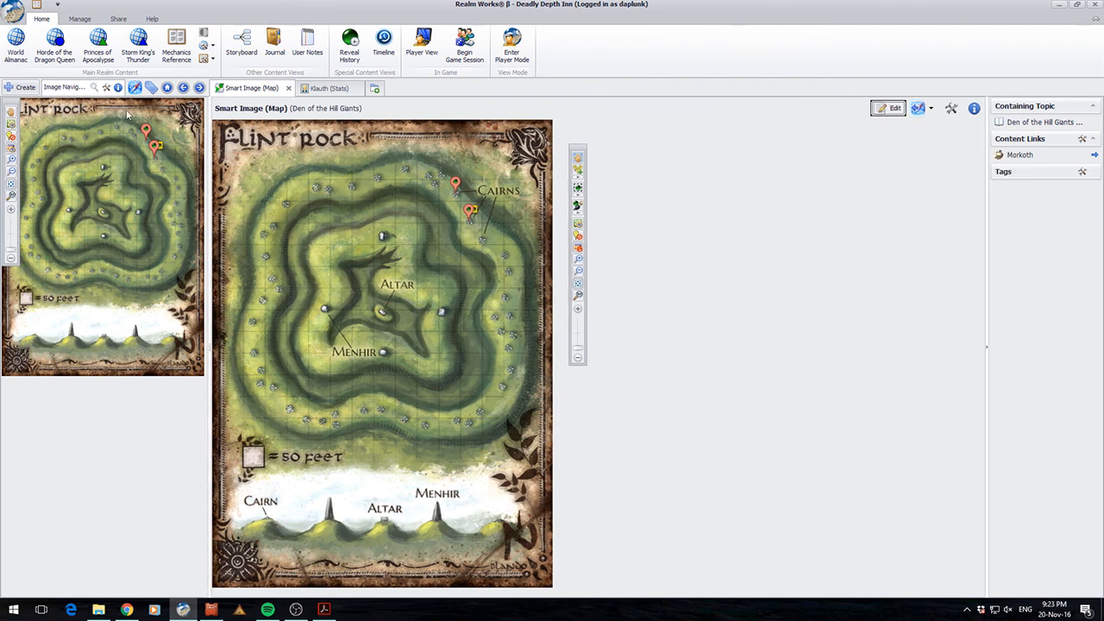
mouse_move(155, 145)
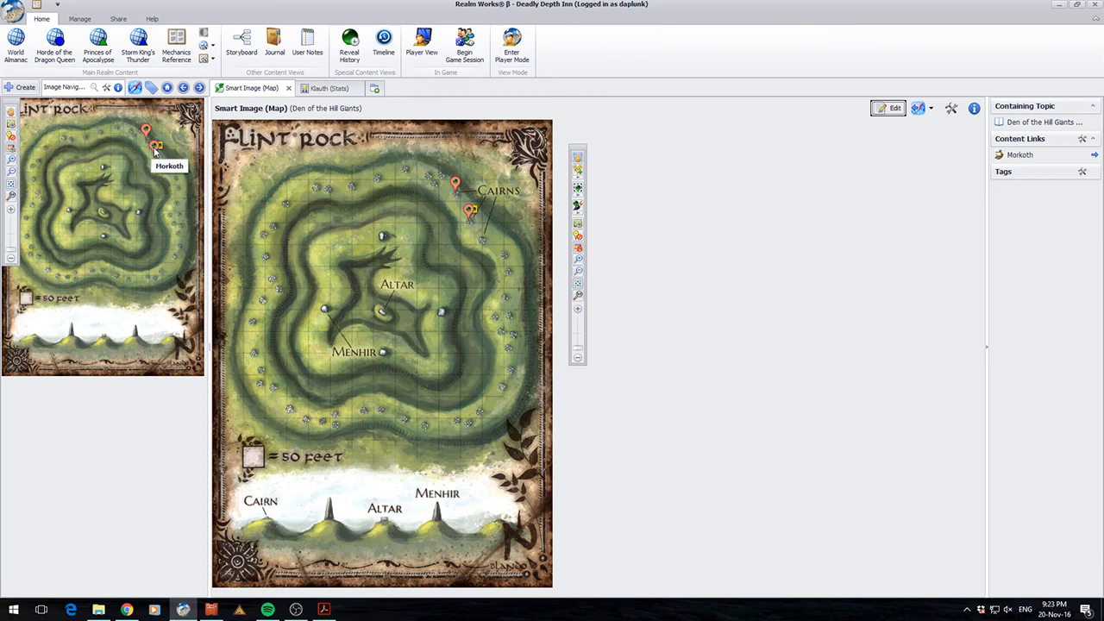
Open the Morkoth topic from its pin on the side-pane map
click(157, 145)
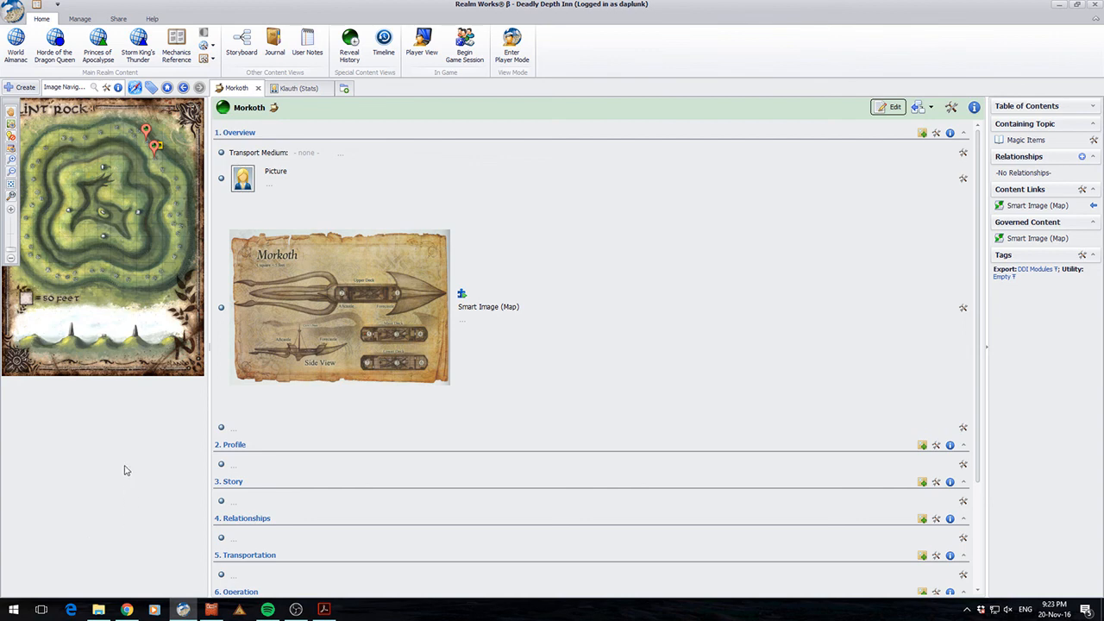
mouse_move(110, 486)
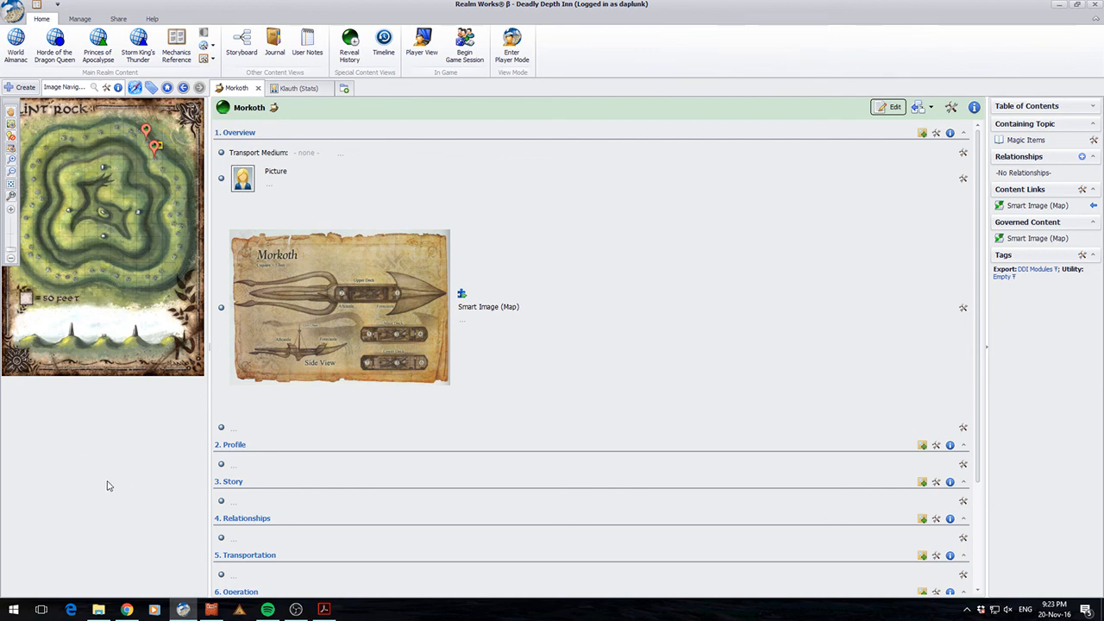